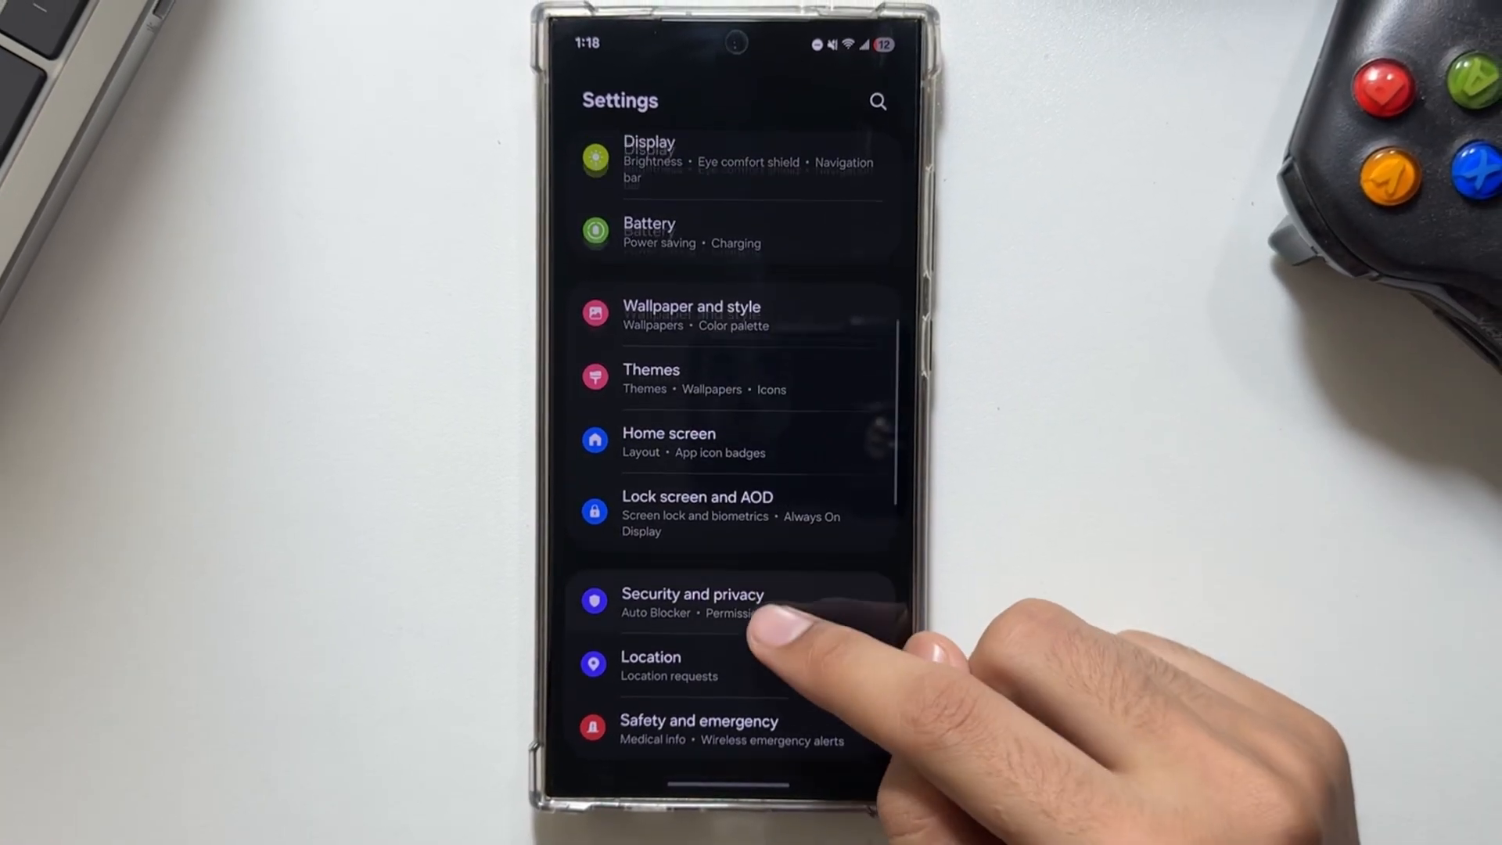
Reach the Home screen settings page from the main Settings list
scroll(down, 3)
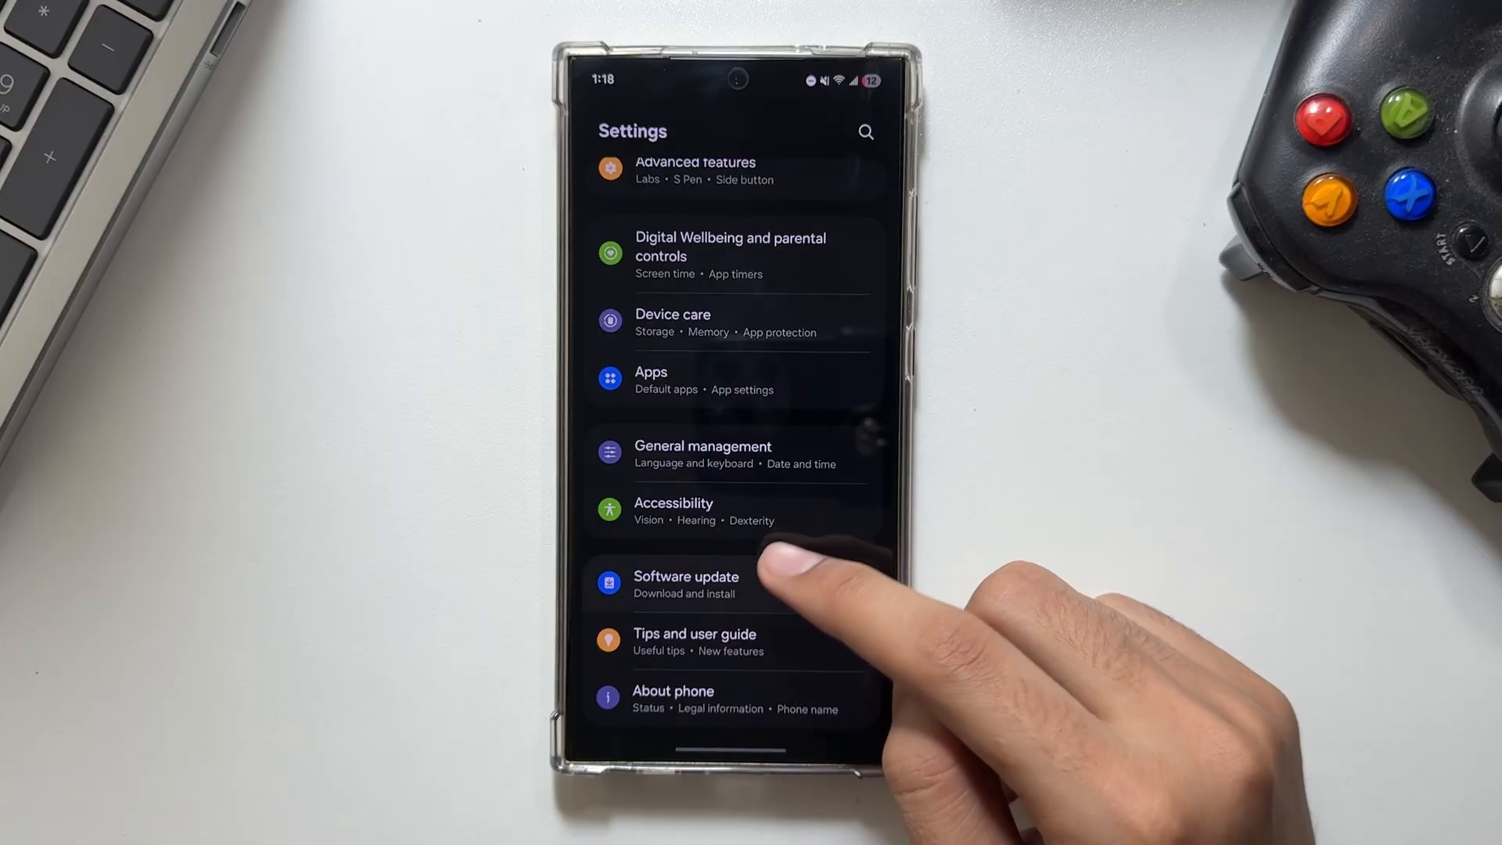
click(685, 576)
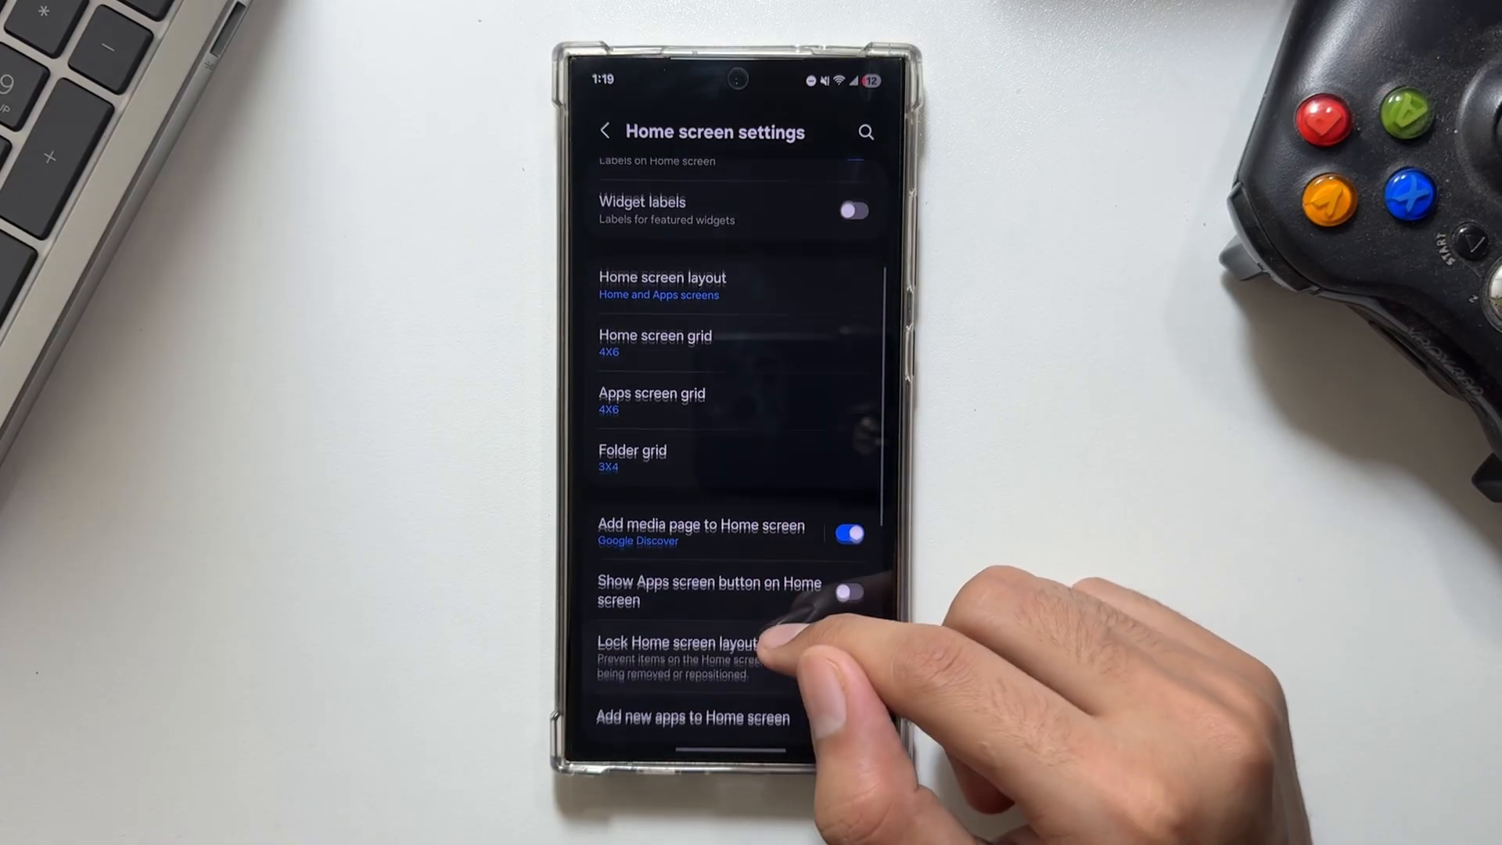
Switch on Rotate to landscape mode and return to the home screen
scroll(down, 3)
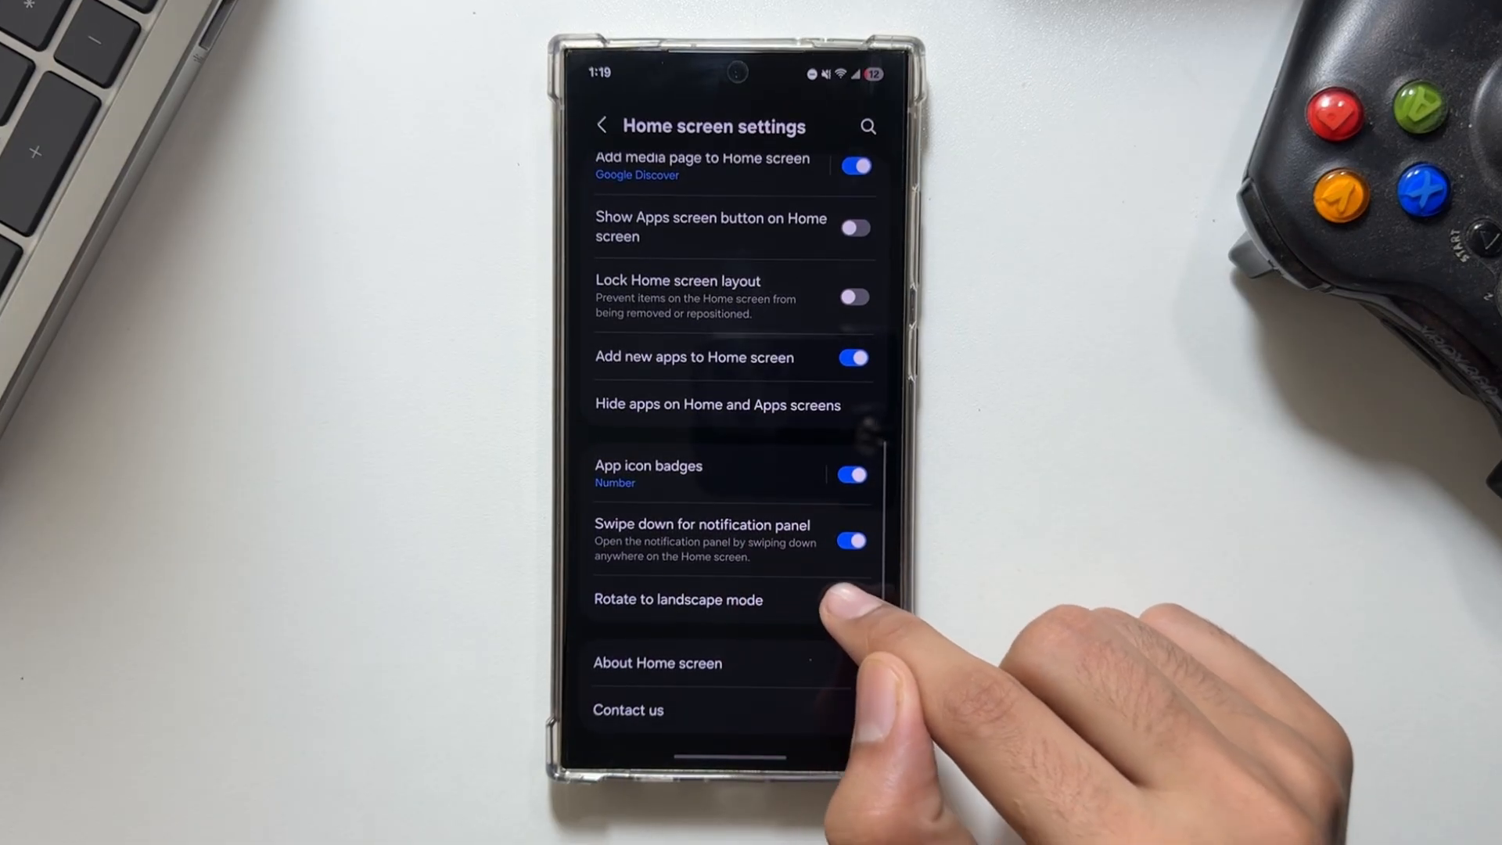
click(851, 601)
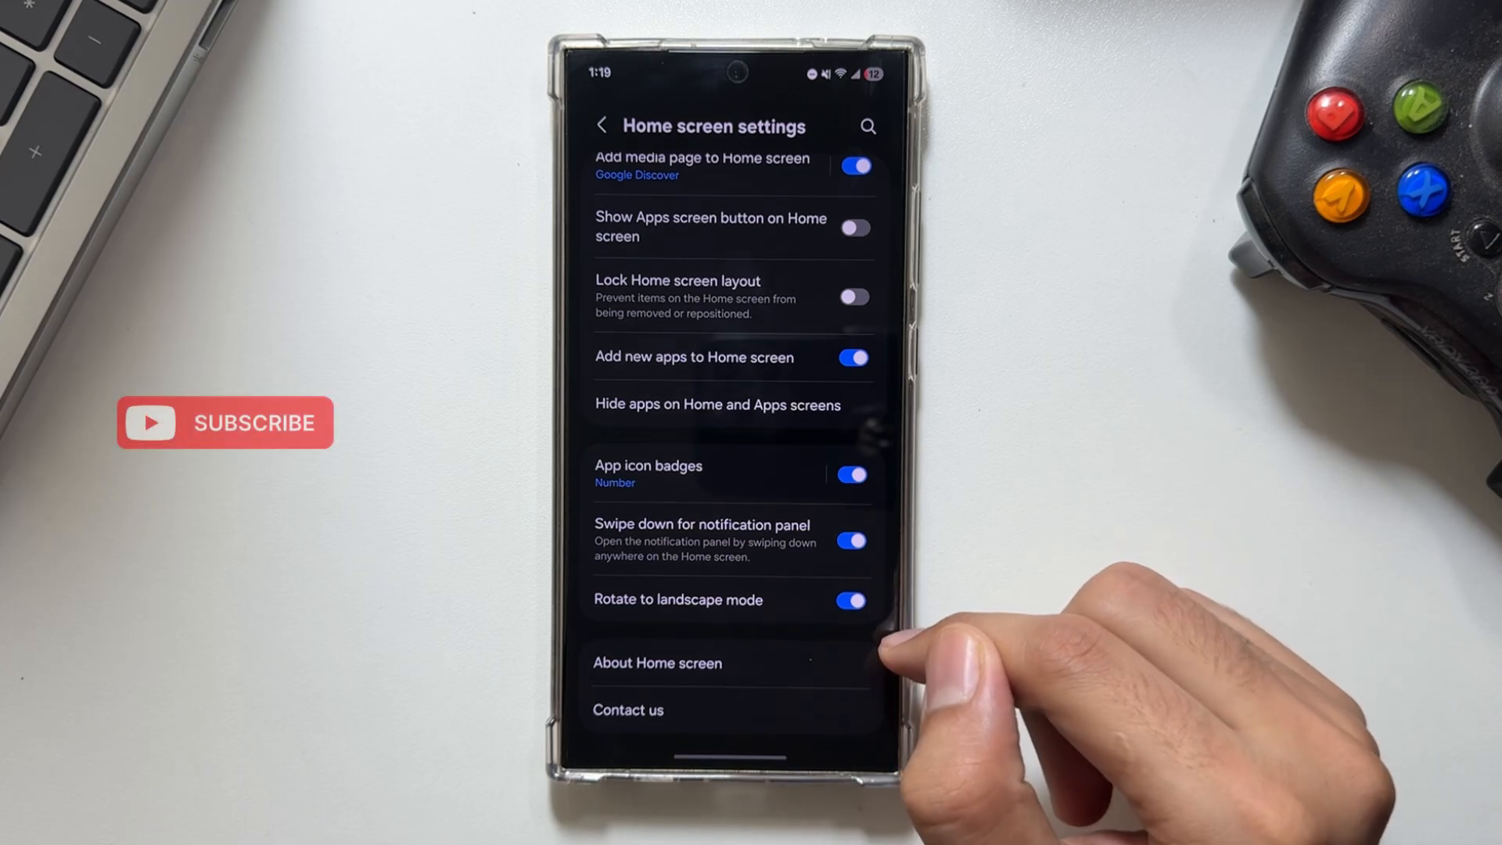
click(604, 125)
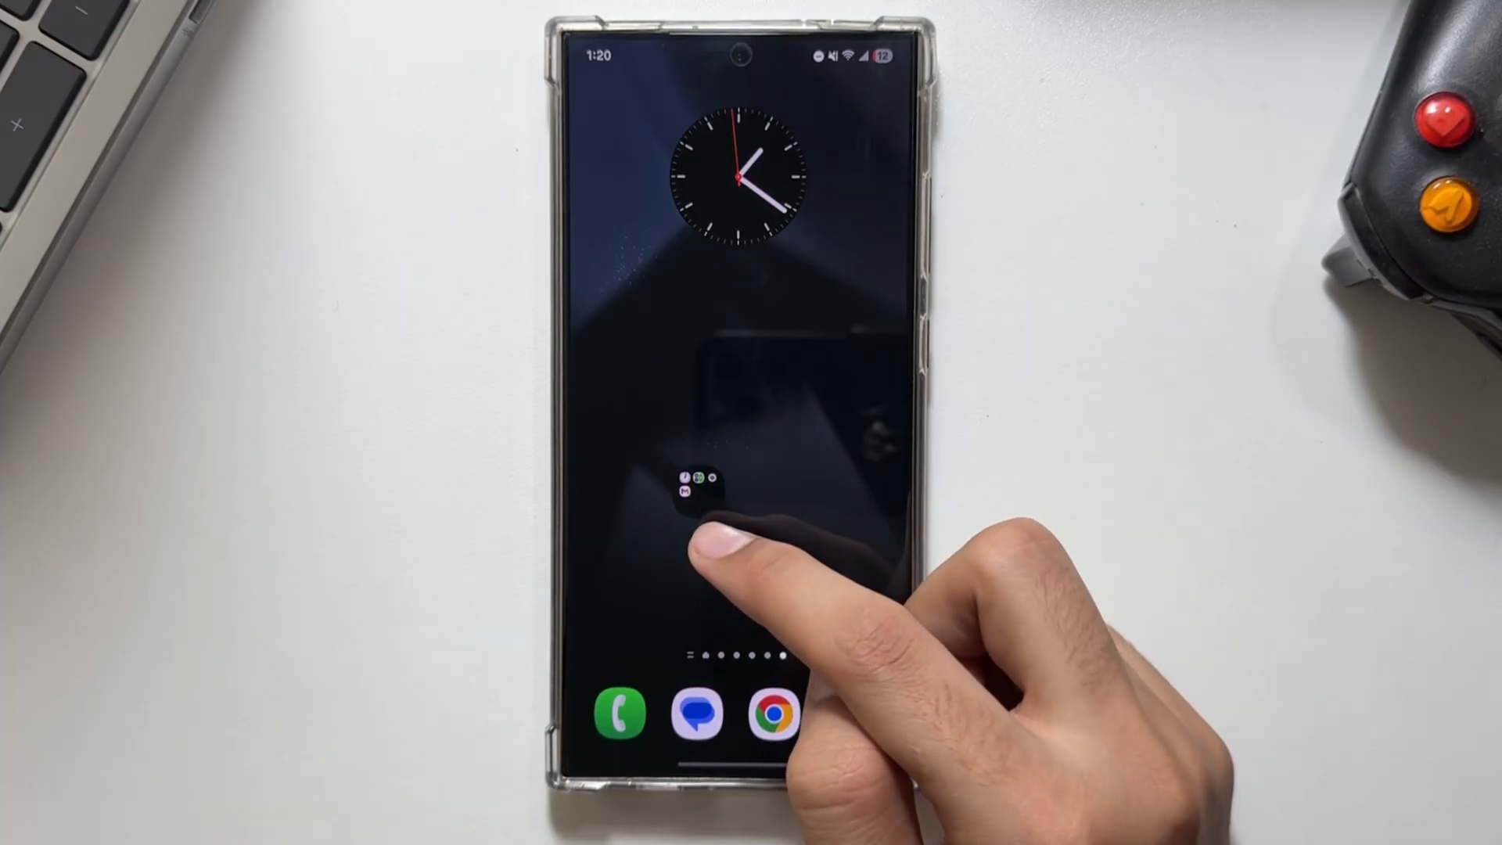
Resize the small app folder larger so its icons show at full size
click(698, 484)
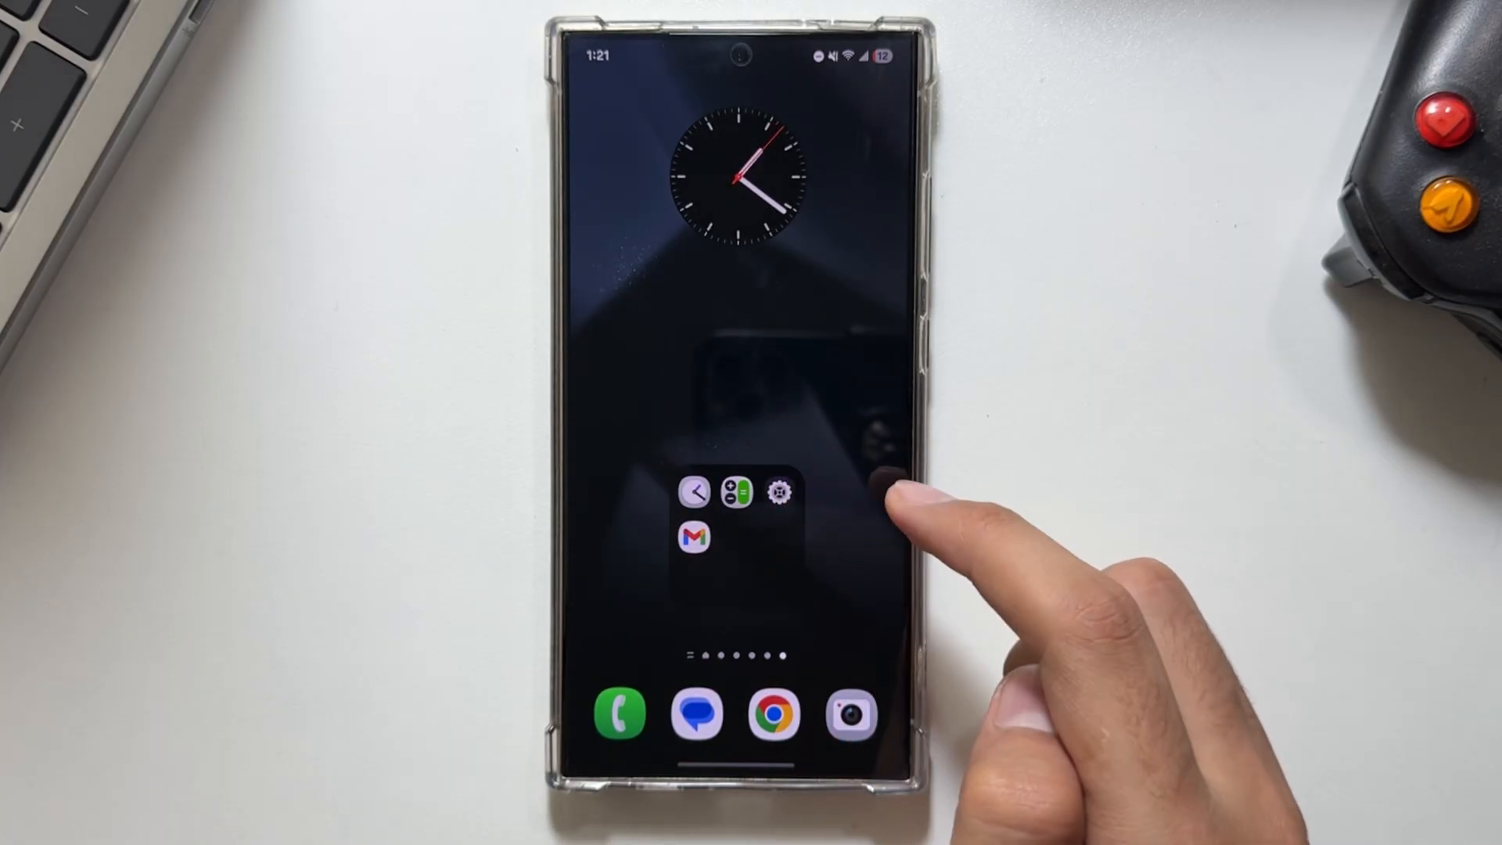
click(736, 493)
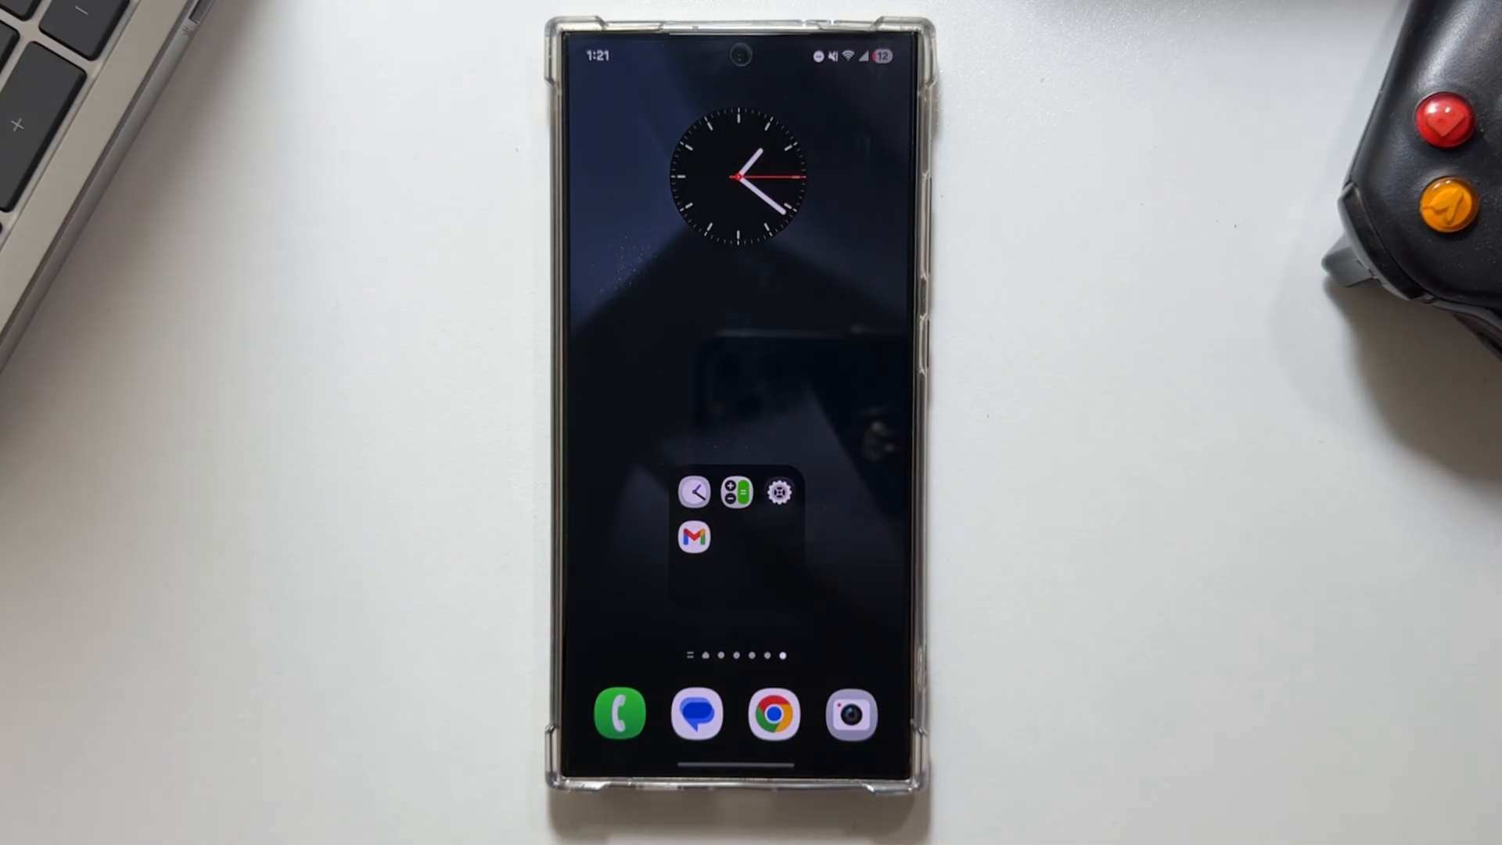
Start a collage in Gallery from the four selected watch photos
scroll(left, 3)
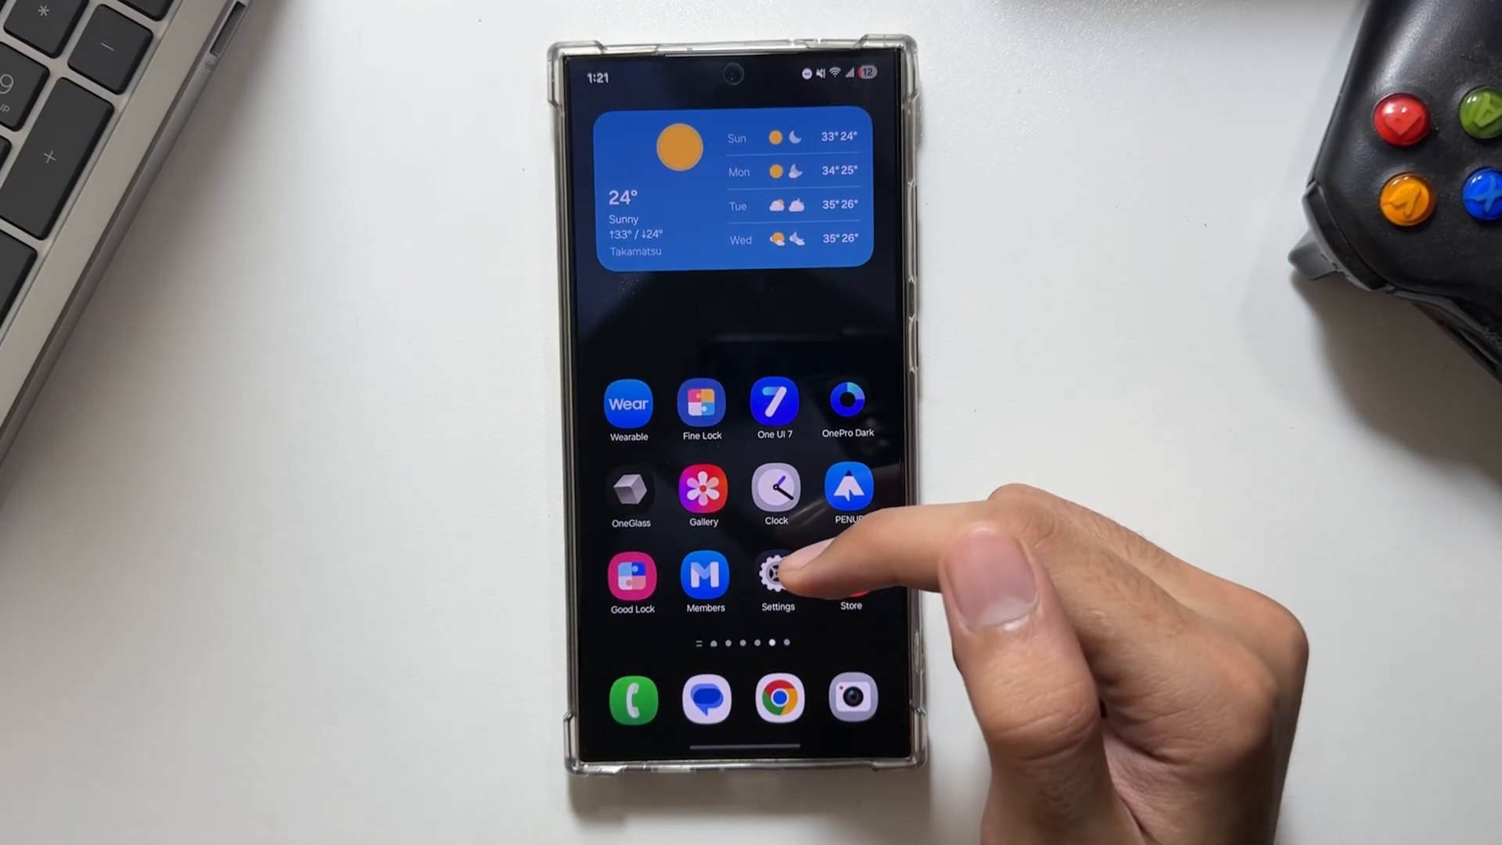
click(776, 575)
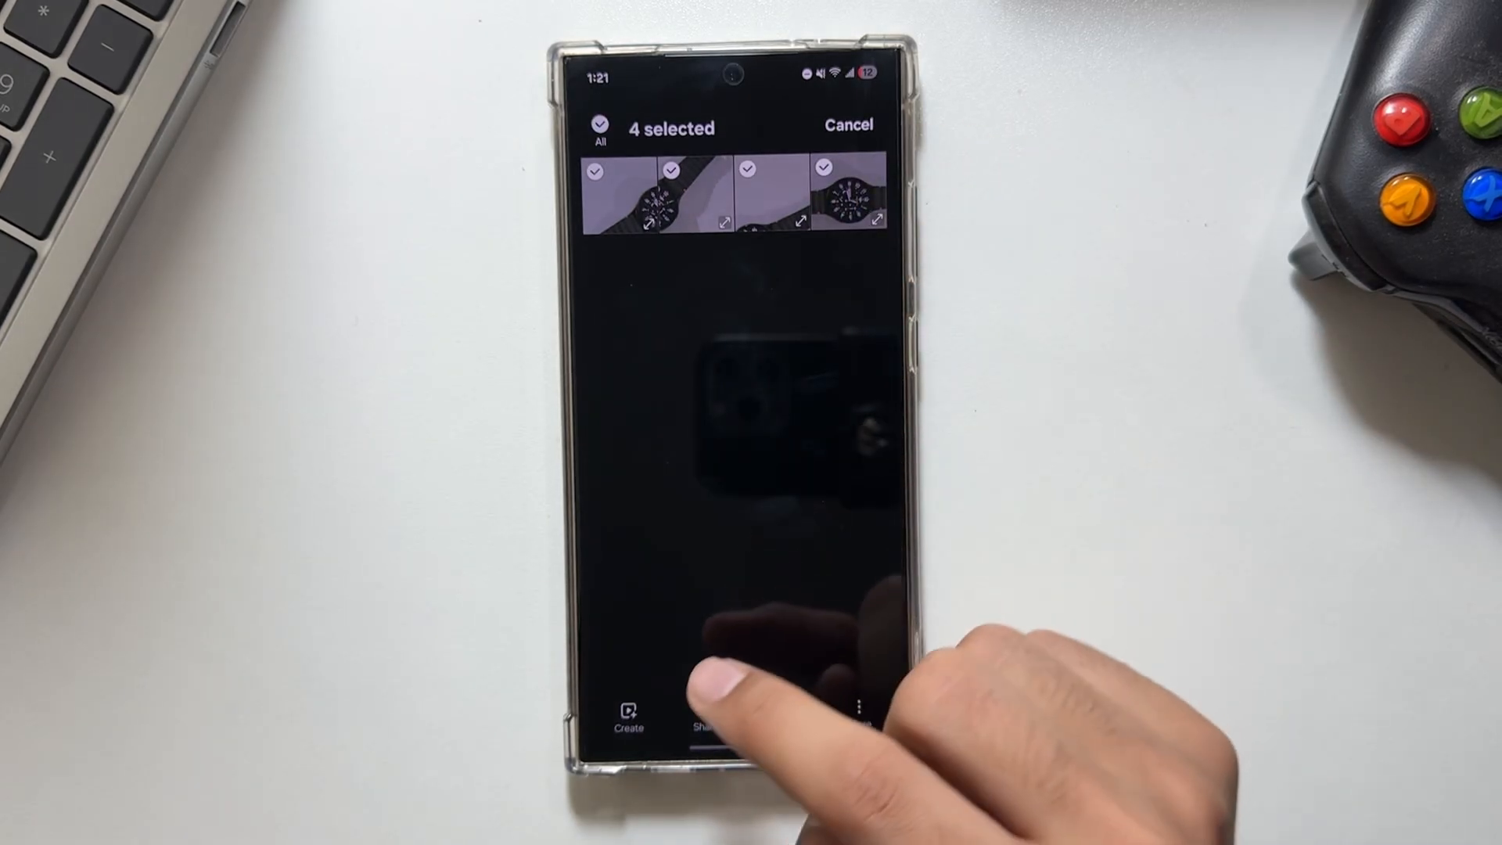
click(629, 714)
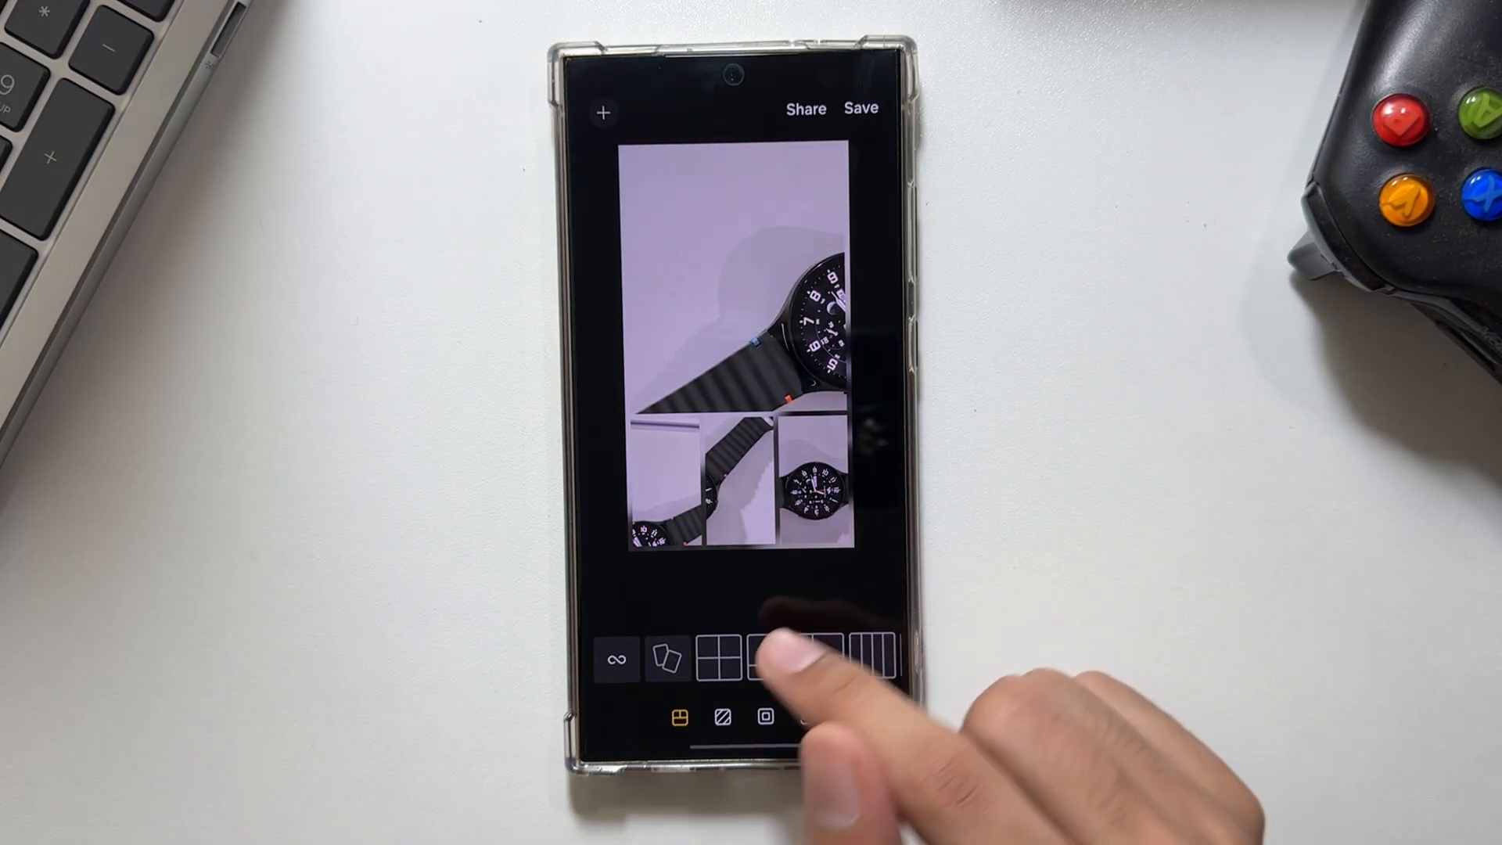
Lay the collage out as four side-by-side vertical strips and save it
click(776, 658)
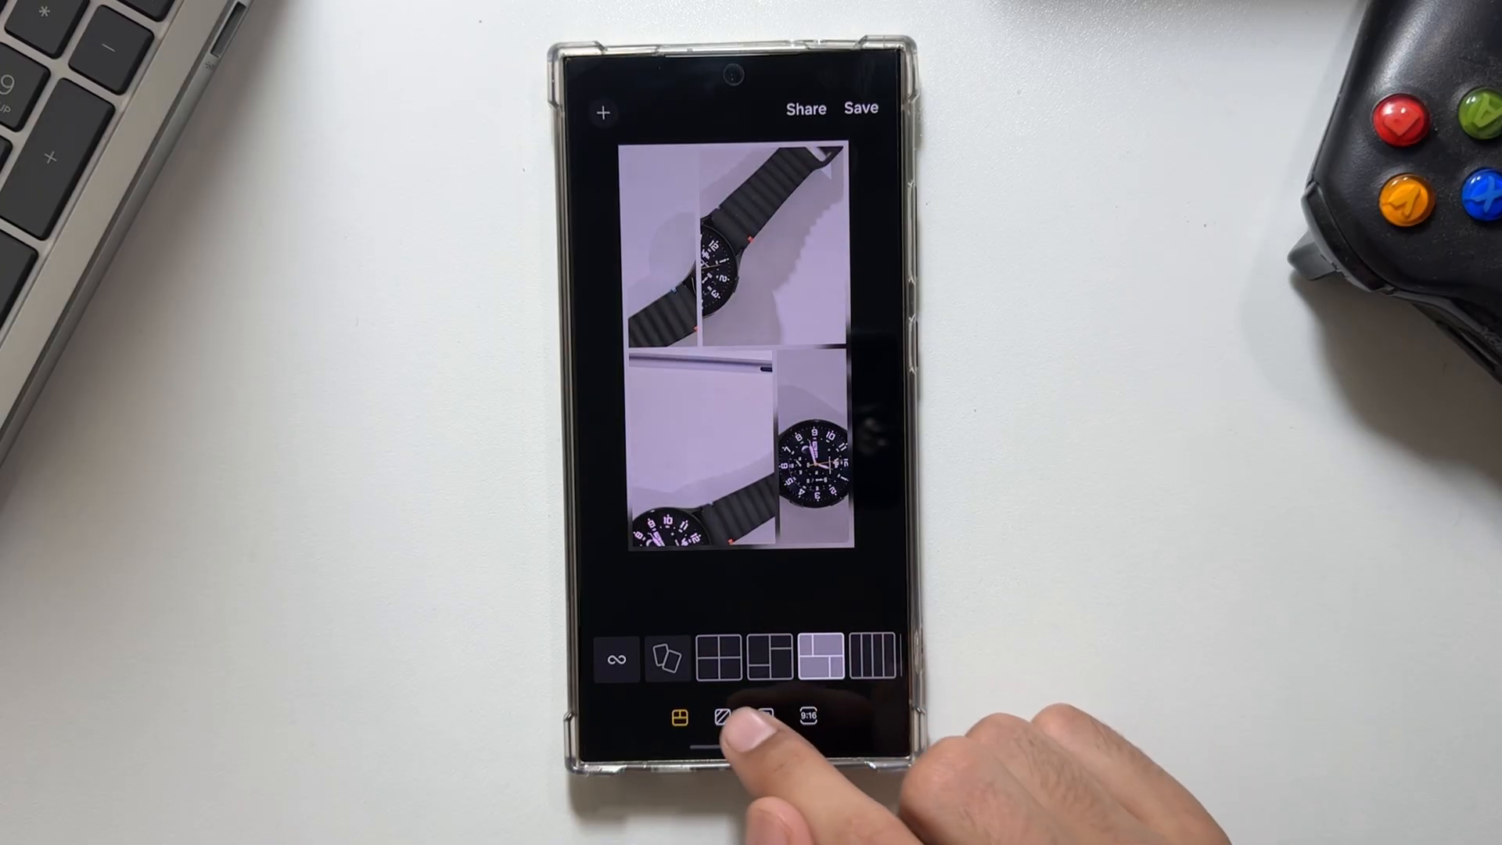
click(753, 716)
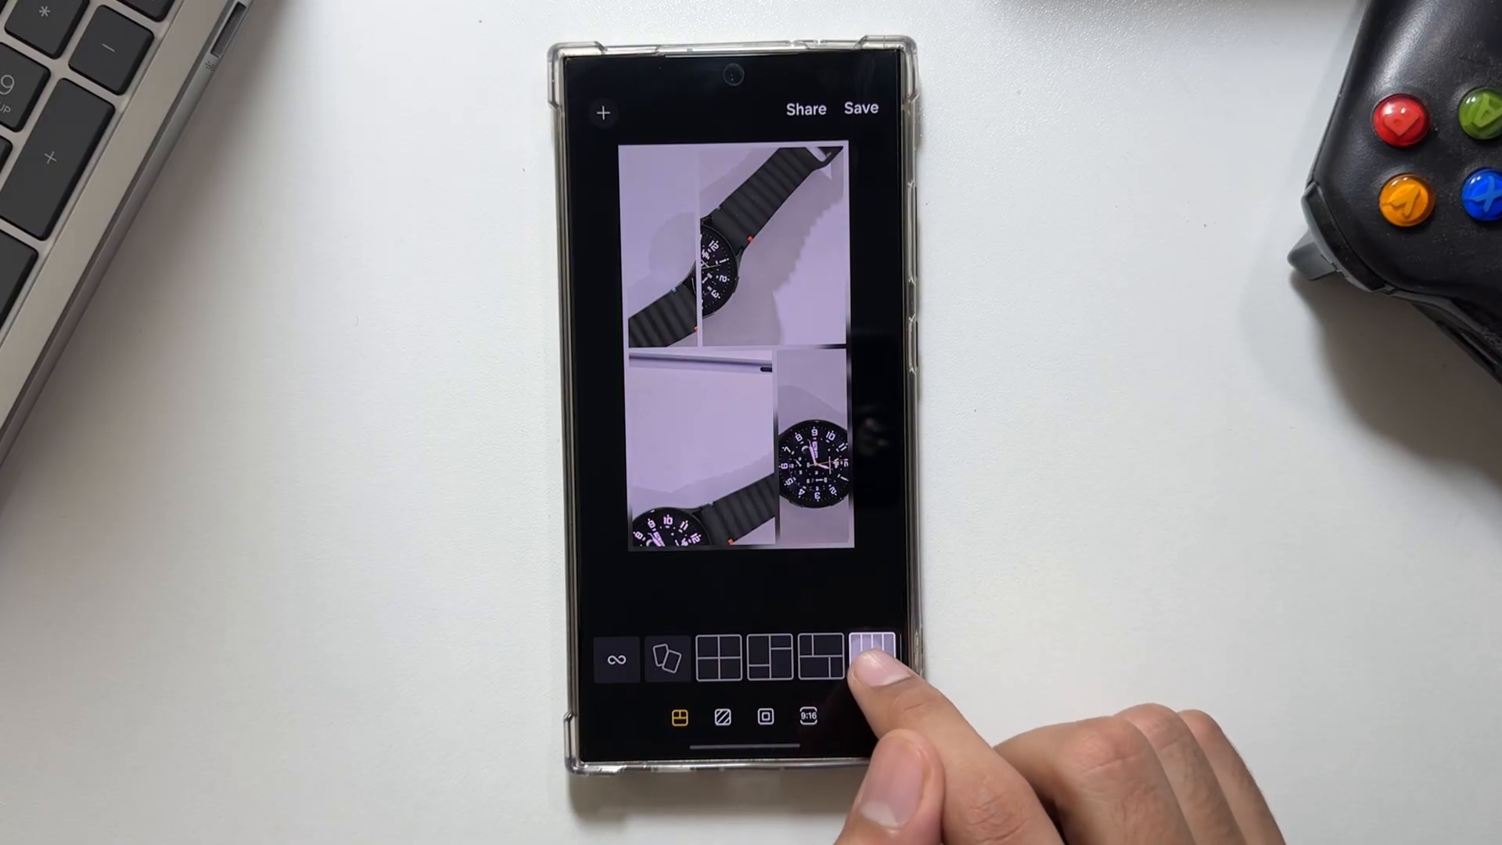
click(866, 659)
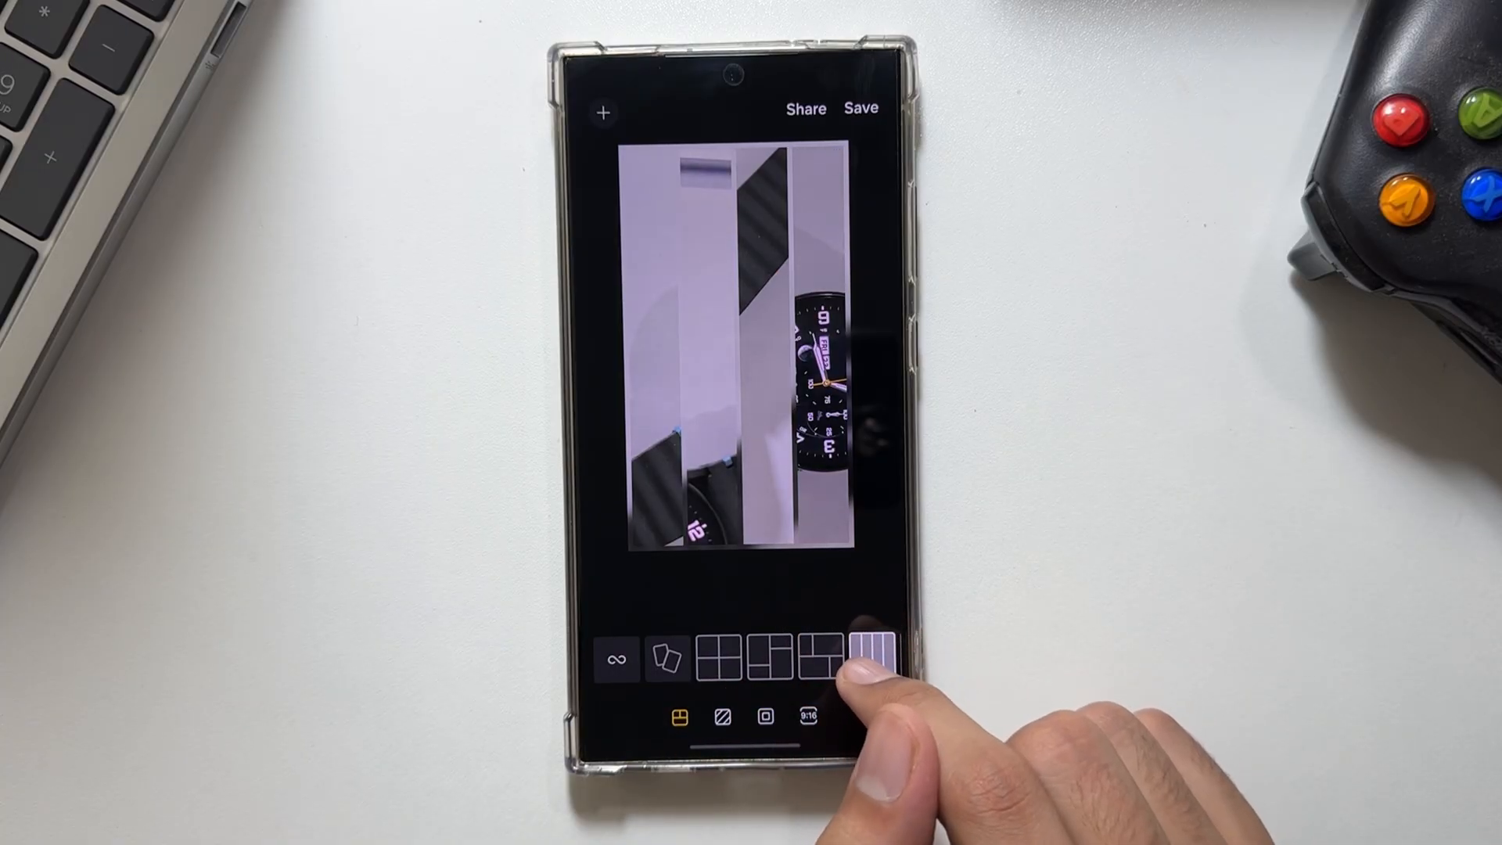
click(859, 108)
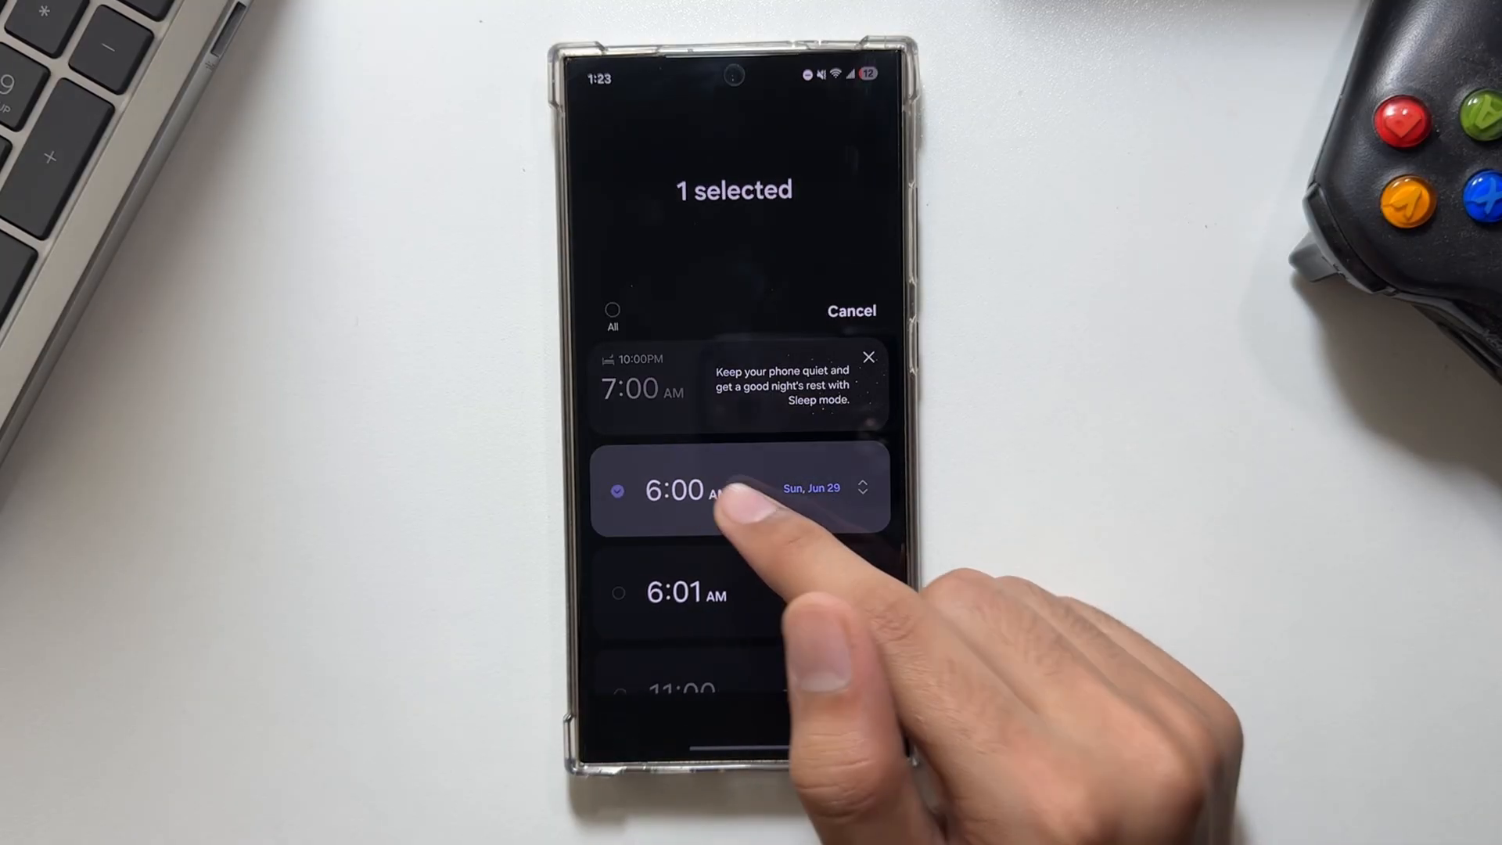
Move the 6:00 AM and 6:01 AM alarms into one alarm group and edit an alarm's minutes
click(685, 593)
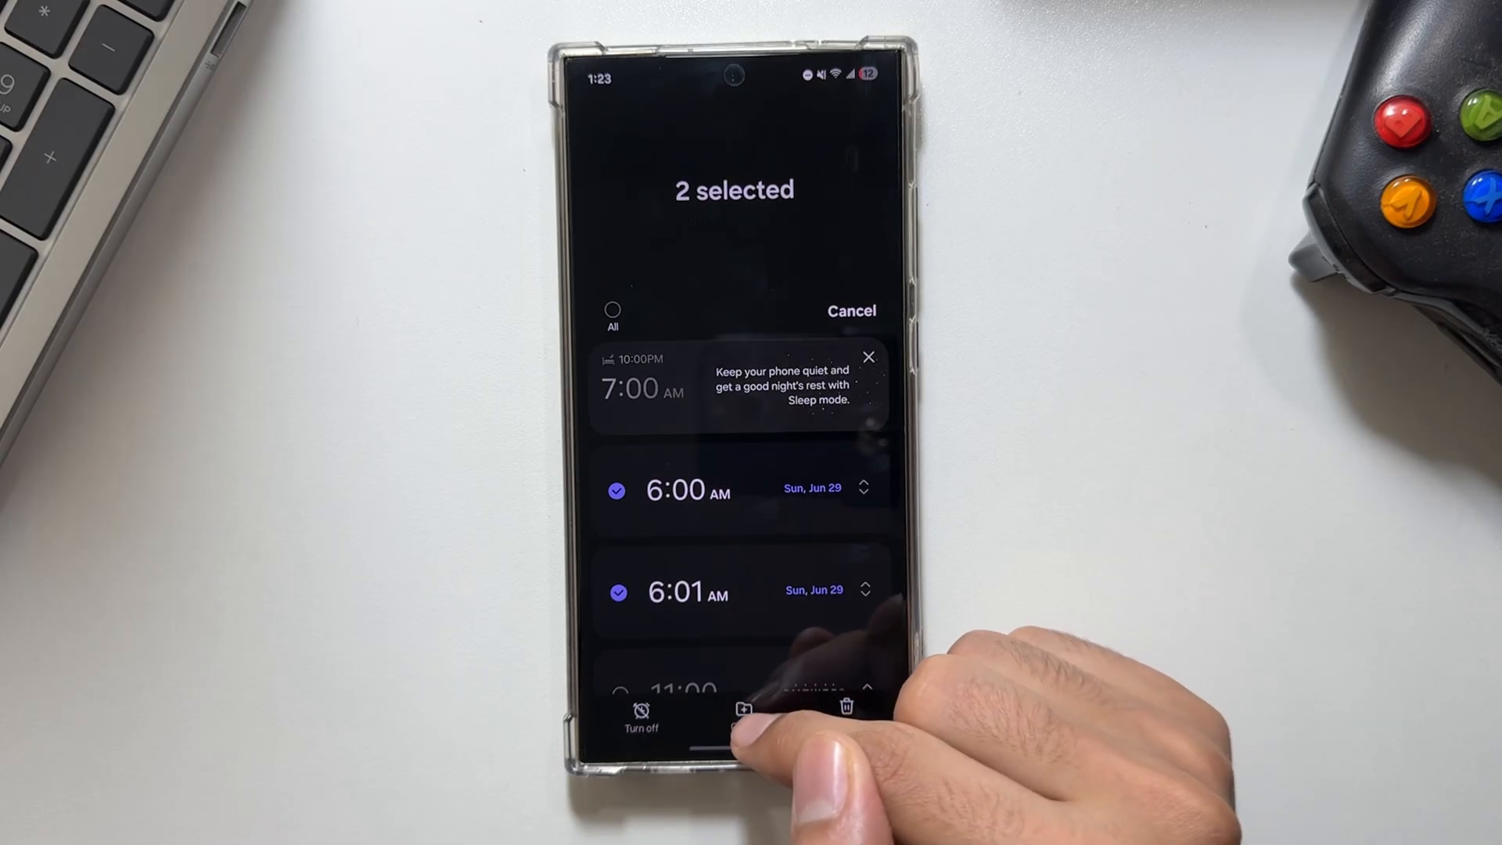
click(741, 710)
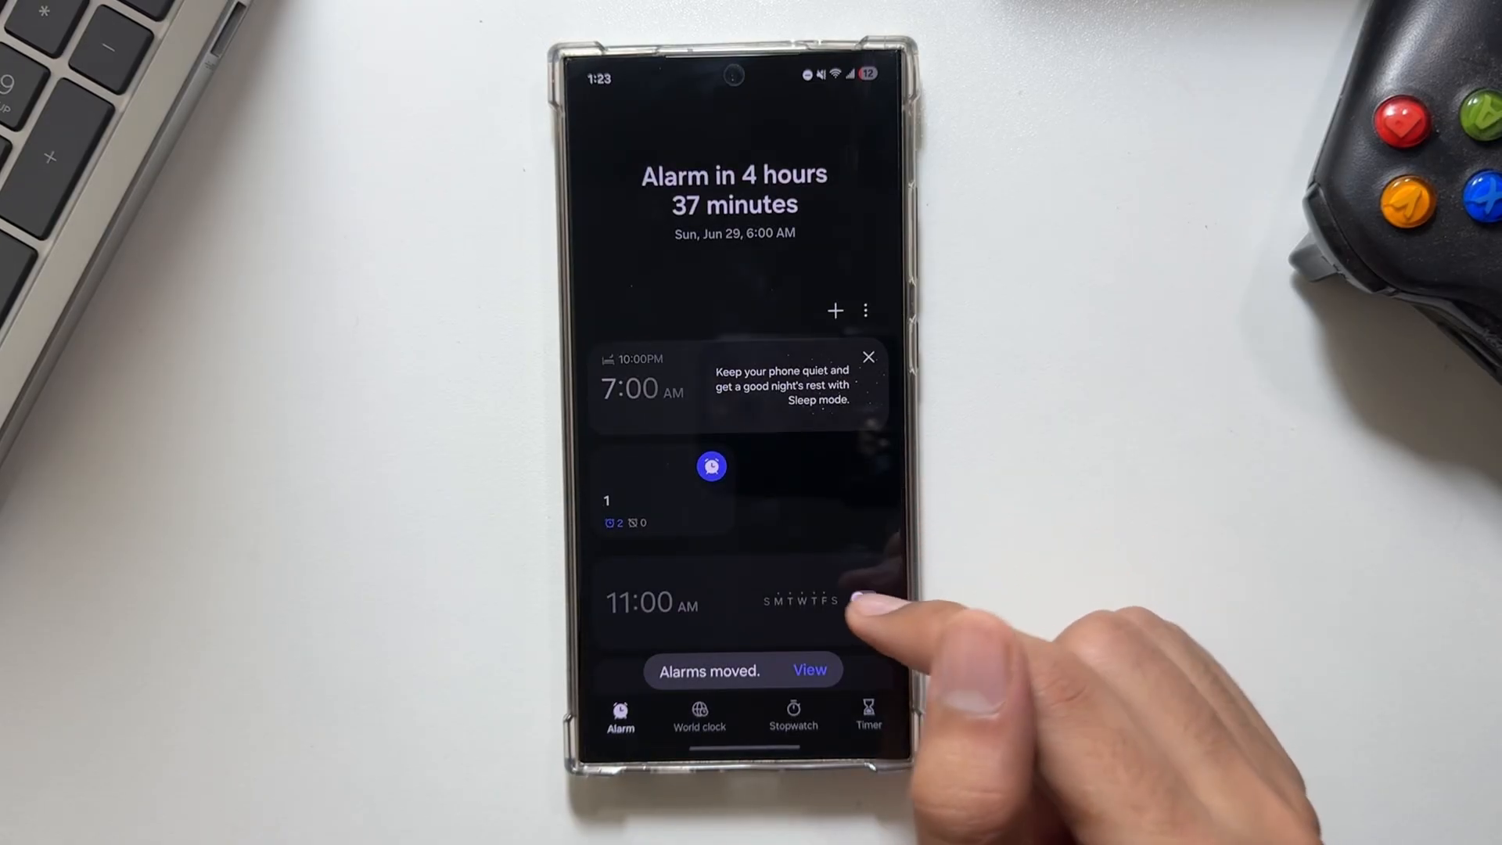
click(809, 670)
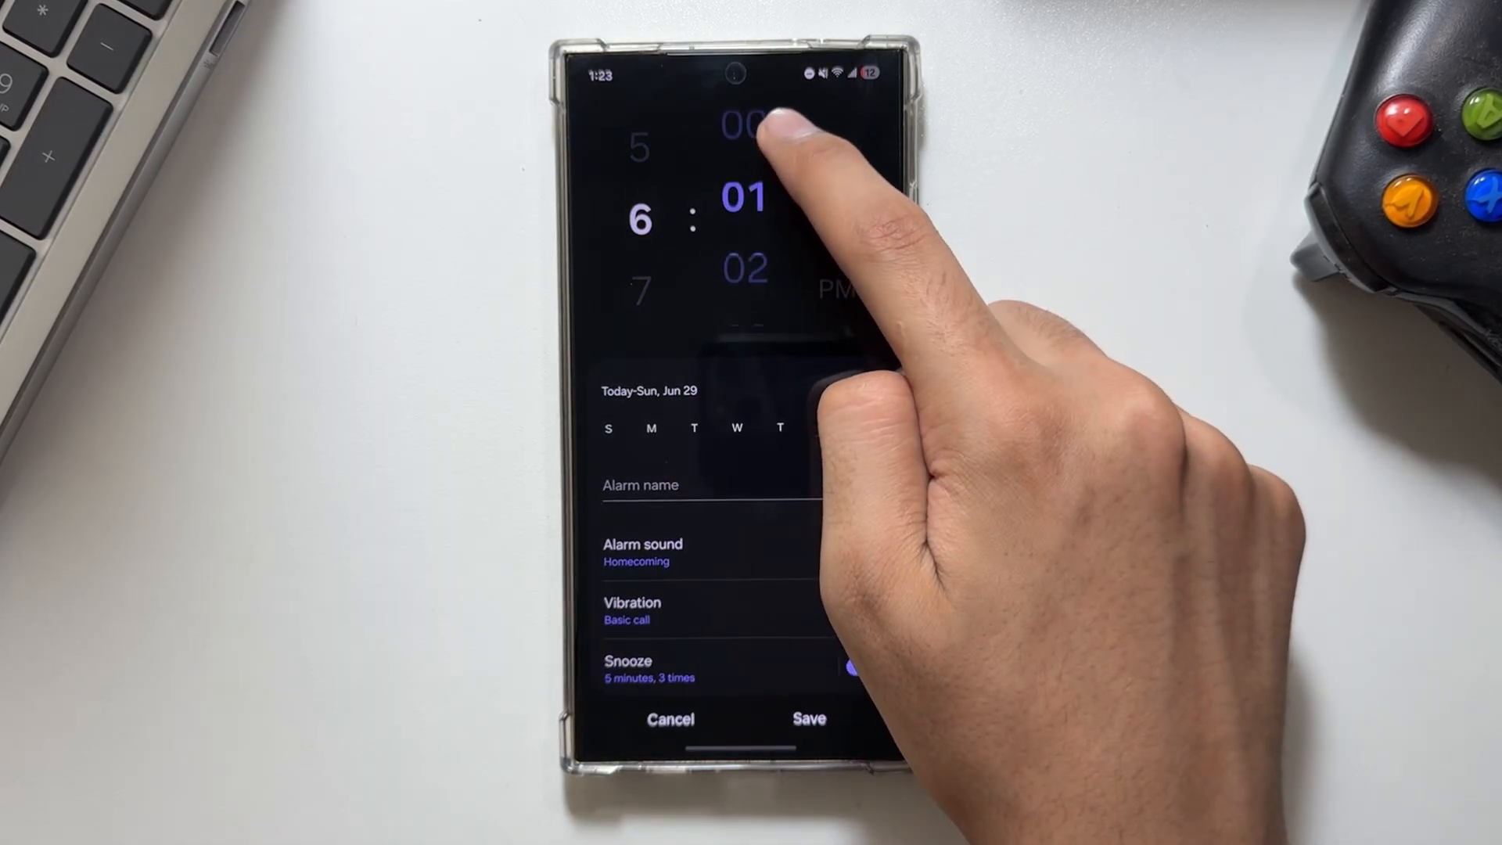
click(807, 718)
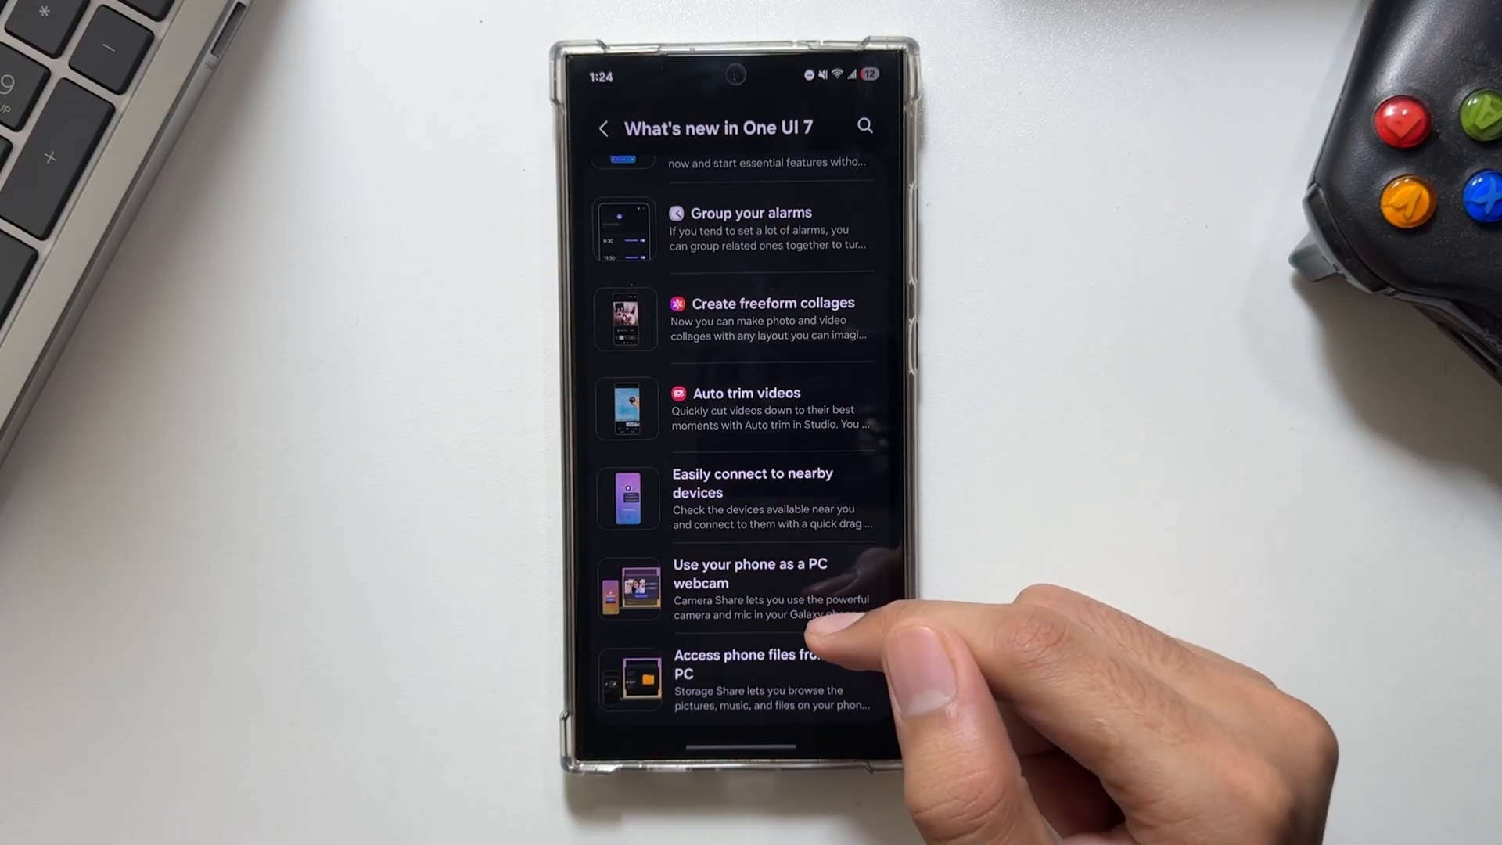
Go from the 'Use your phone as a PC webcam' tip to Camera Share and switch it on
click(749, 574)
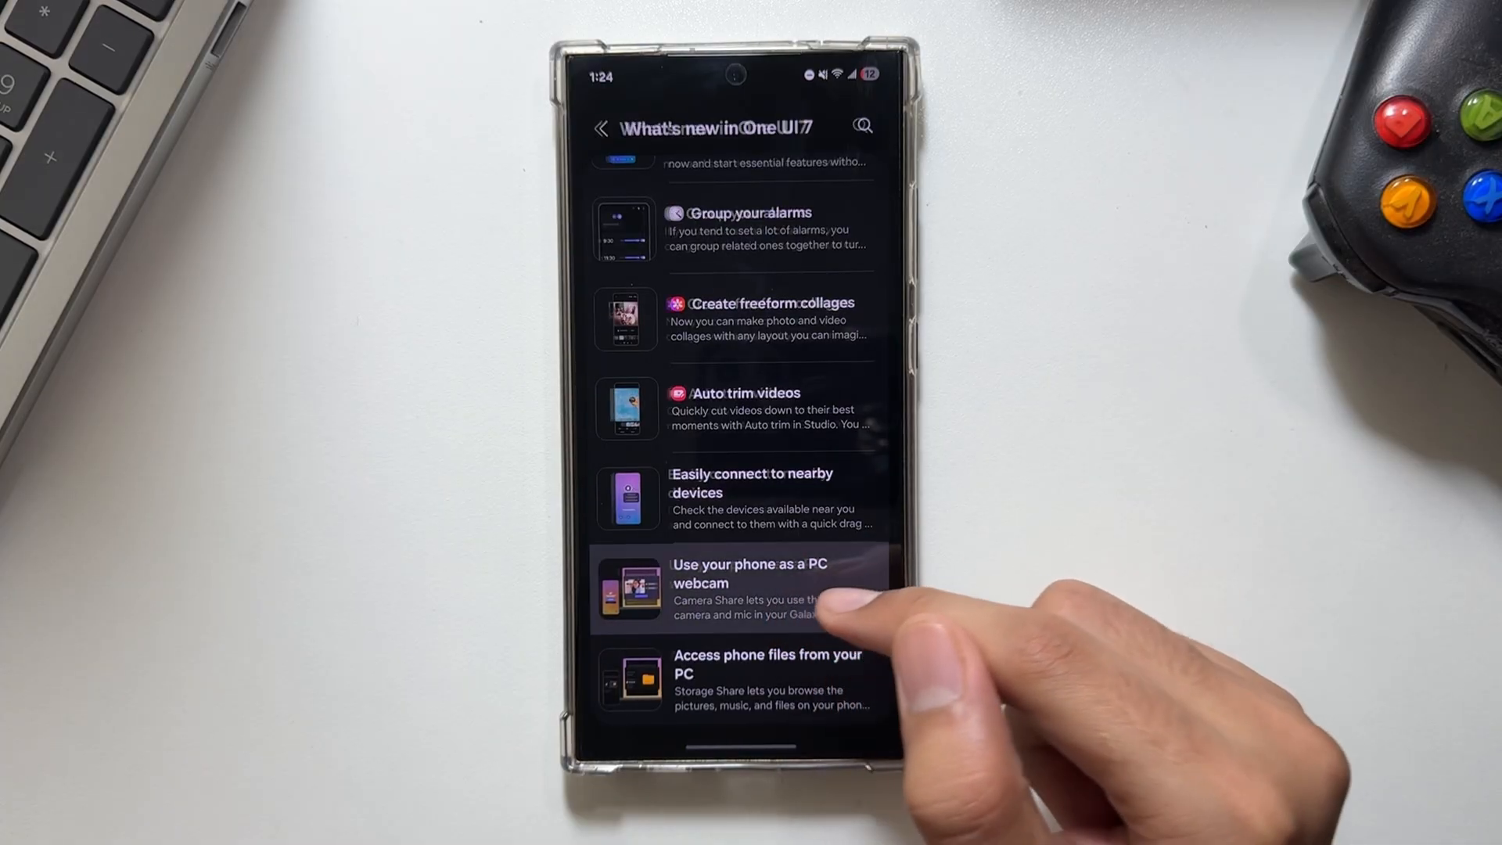
click(749, 574)
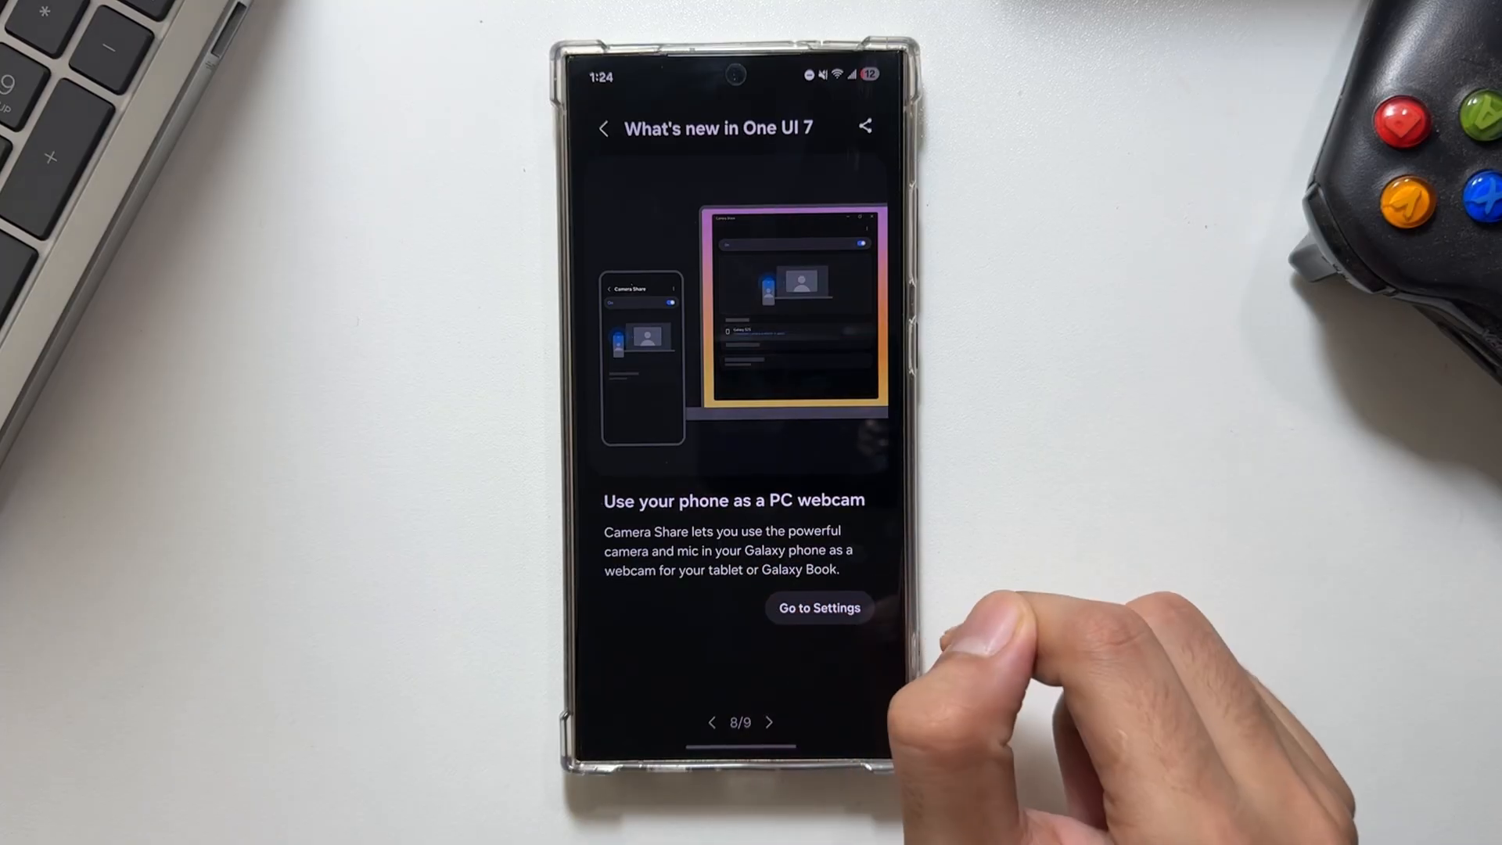
click(818, 607)
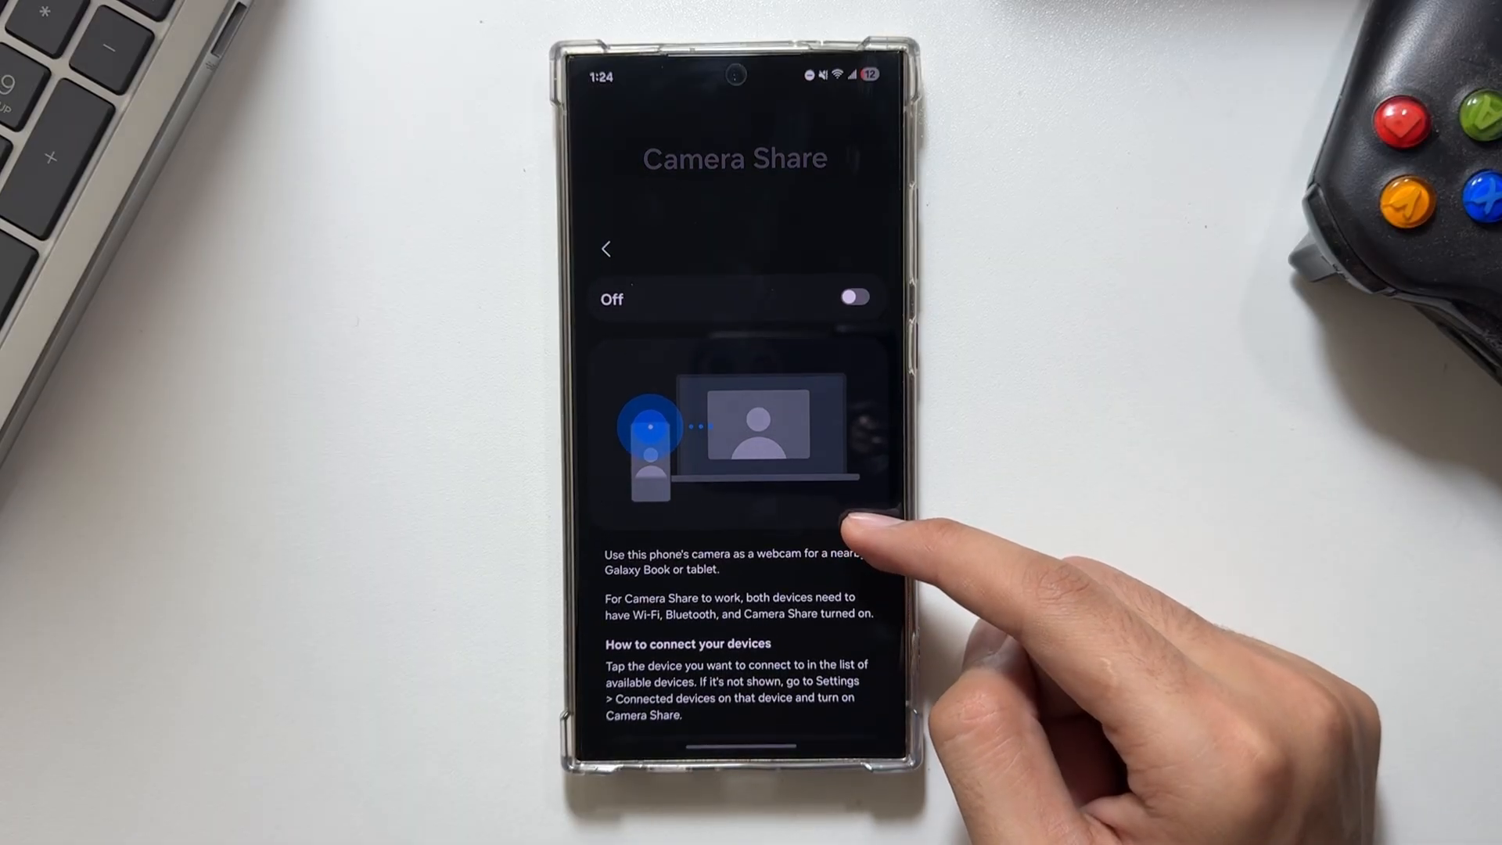
mouse_move(853, 536)
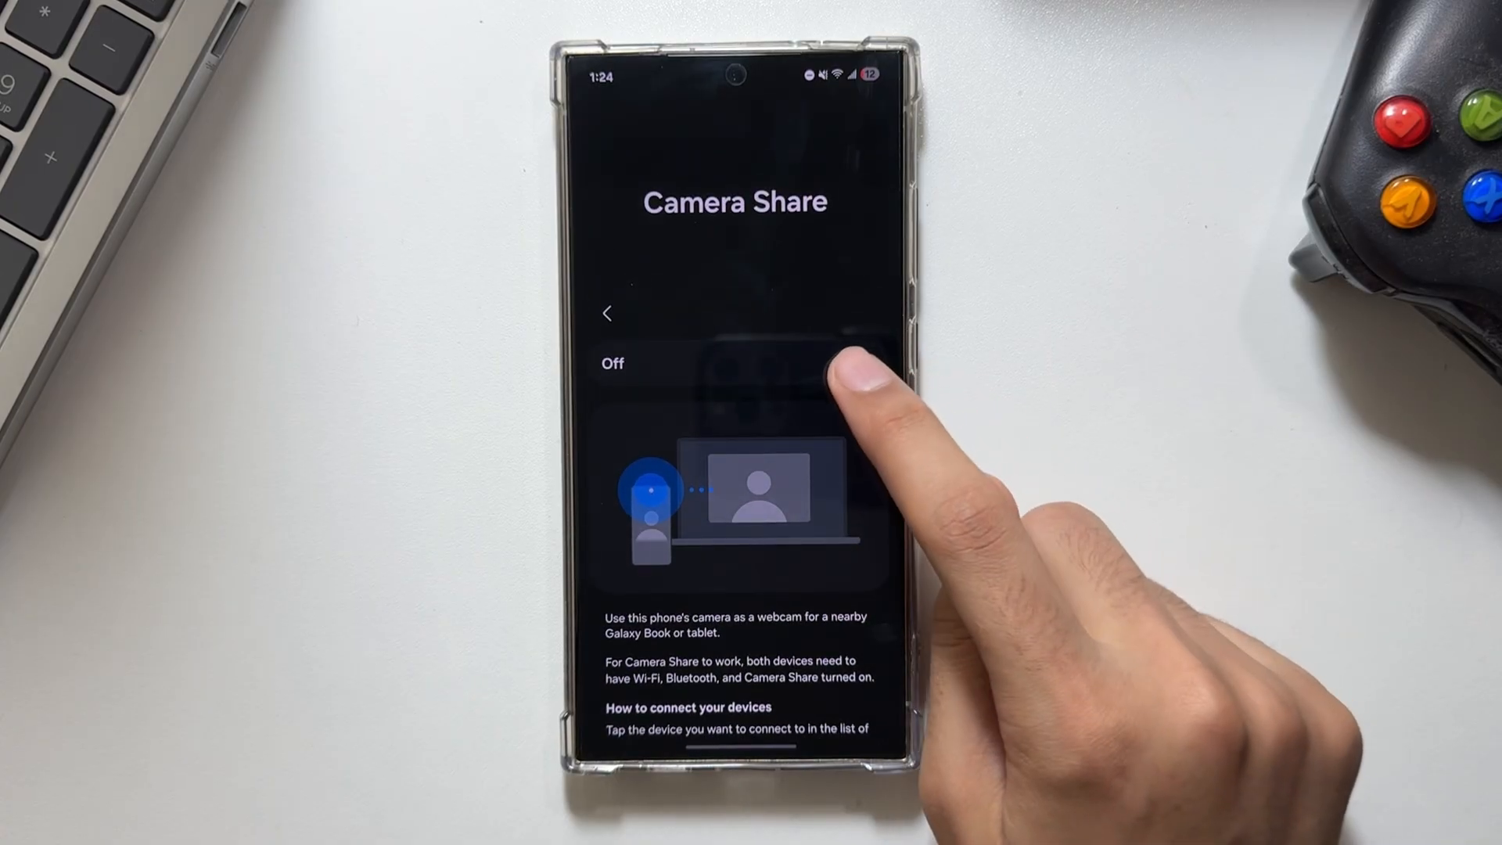
click(856, 362)
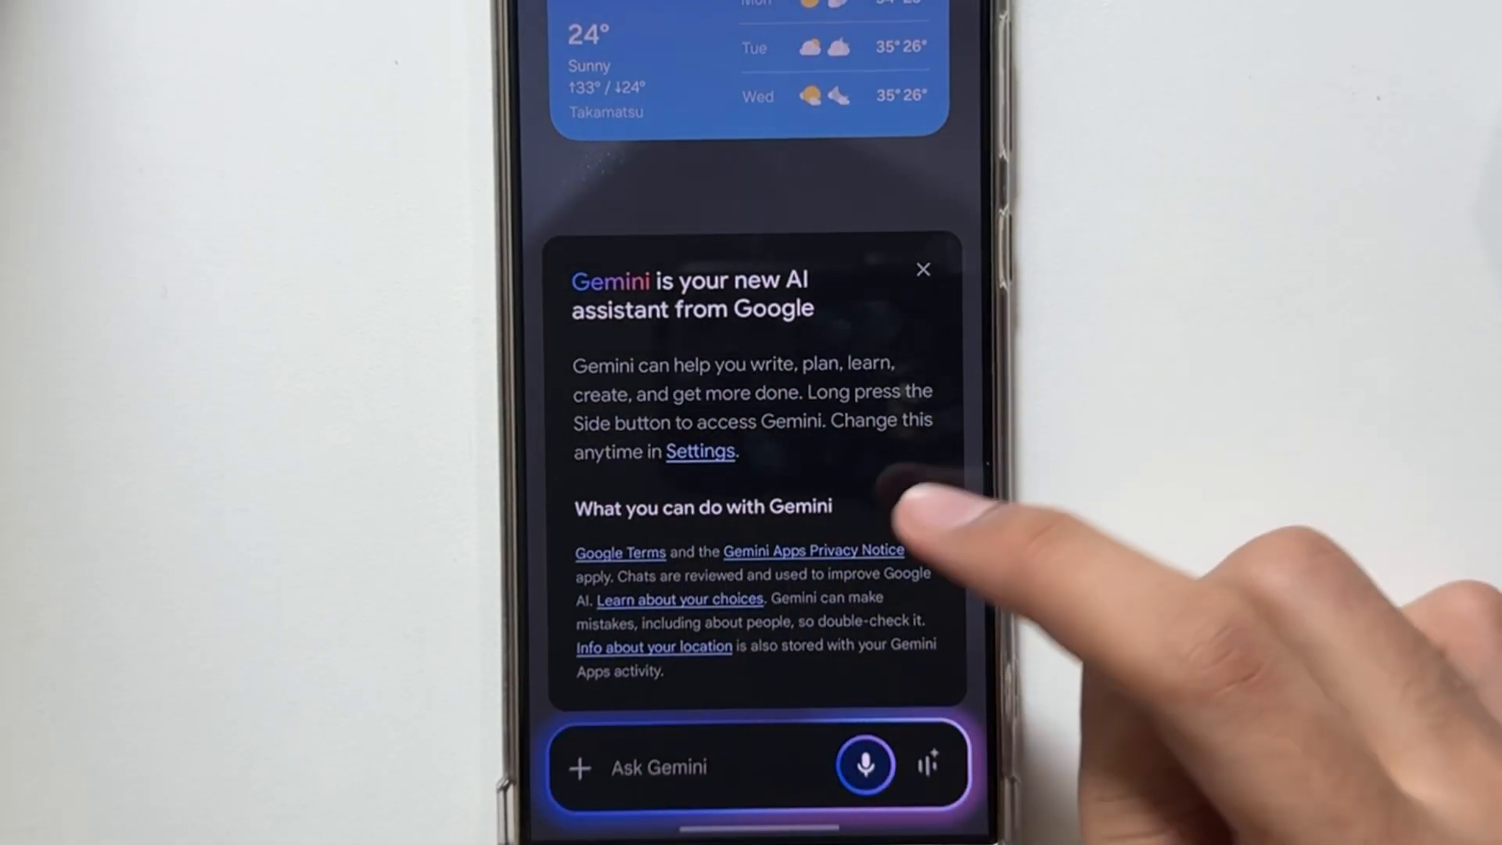
Expand and collapse Gemini's 'What you can do with Gemini' capabilities list
click(748, 505)
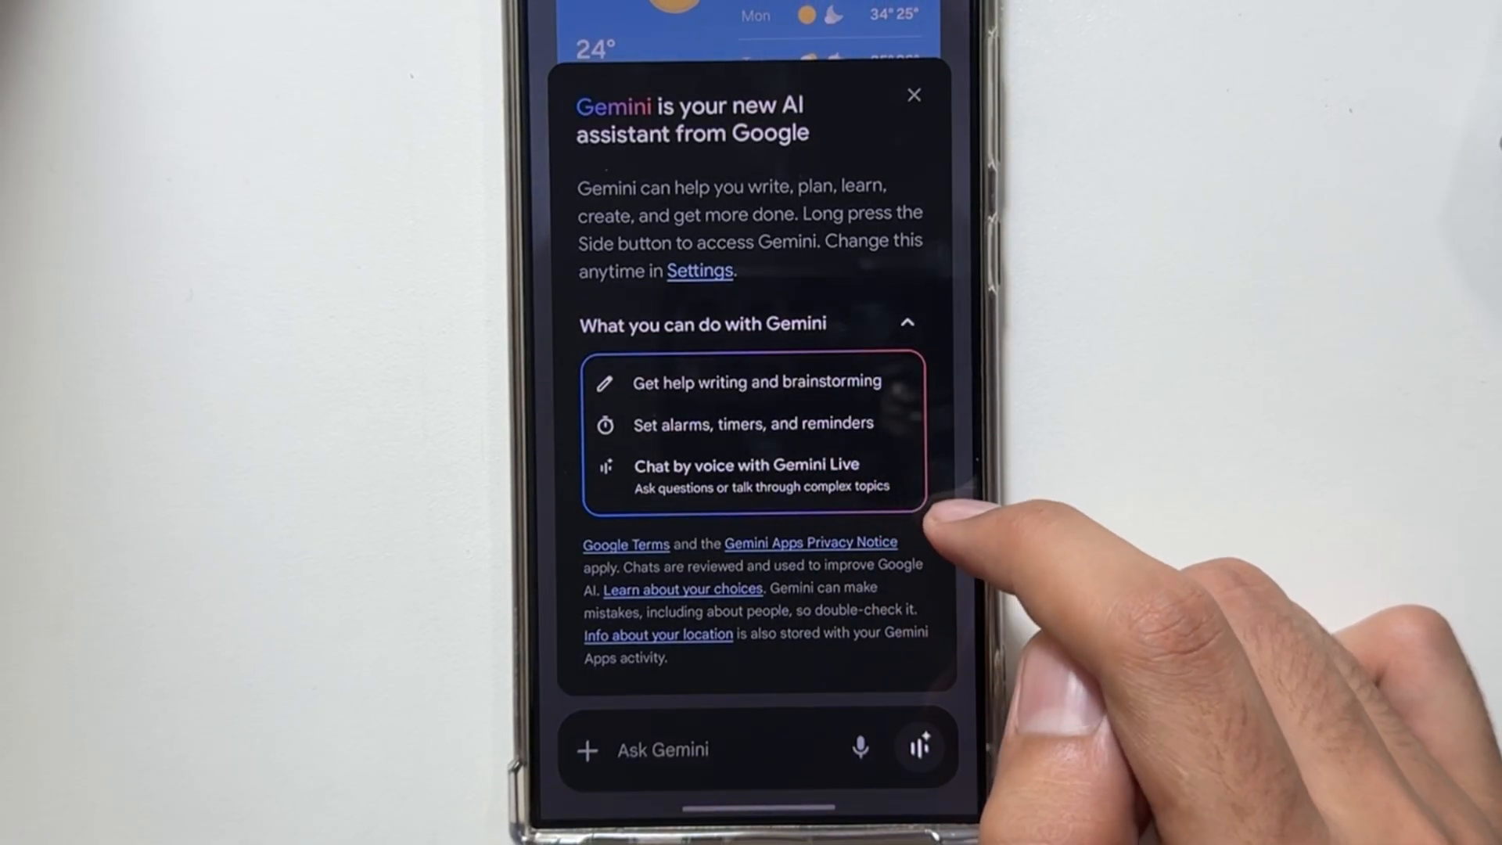
click(912, 95)
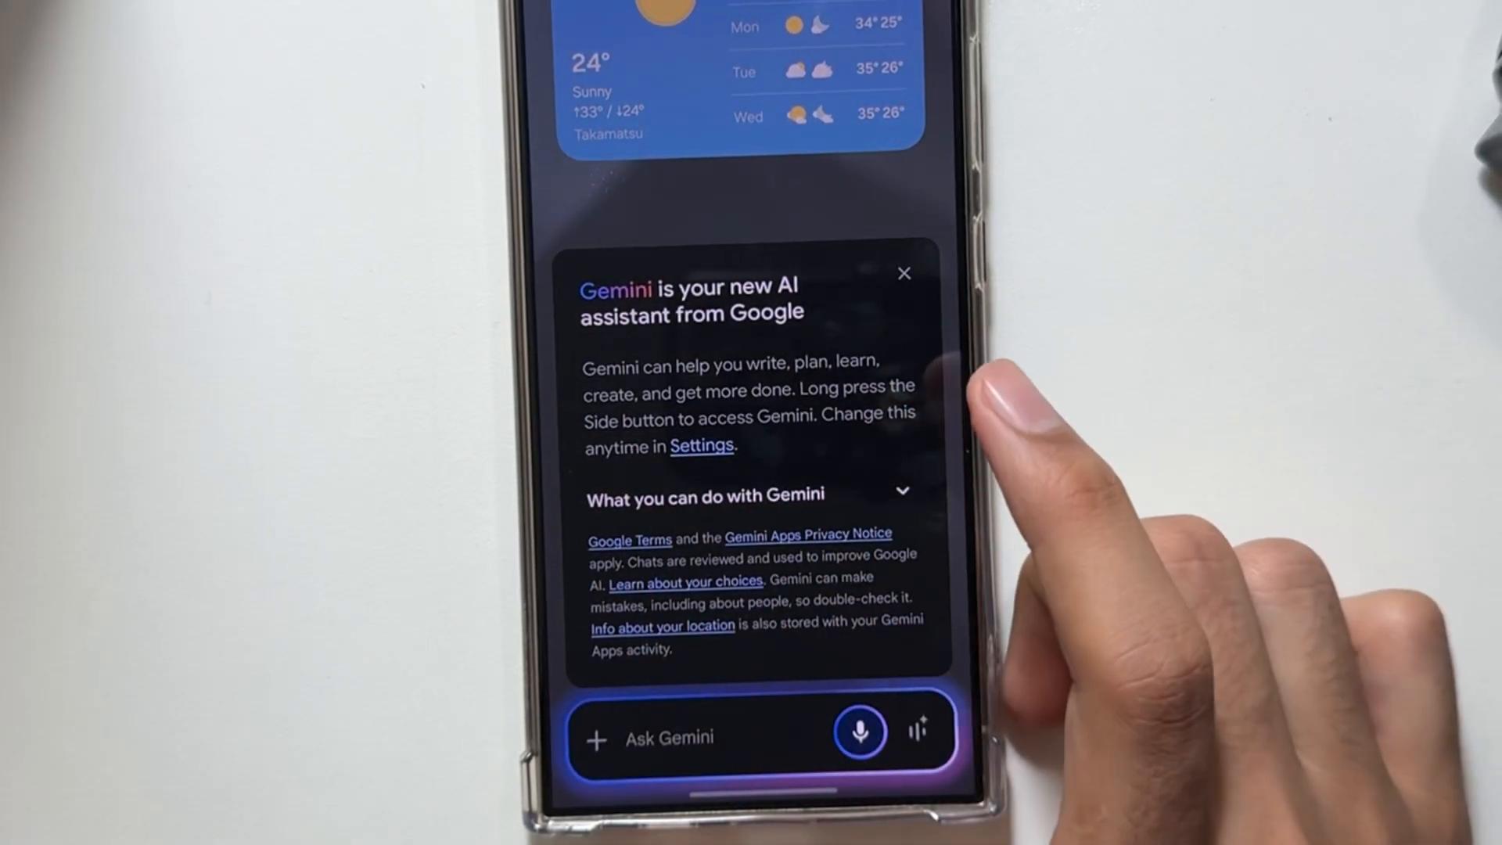
click(671, 737)
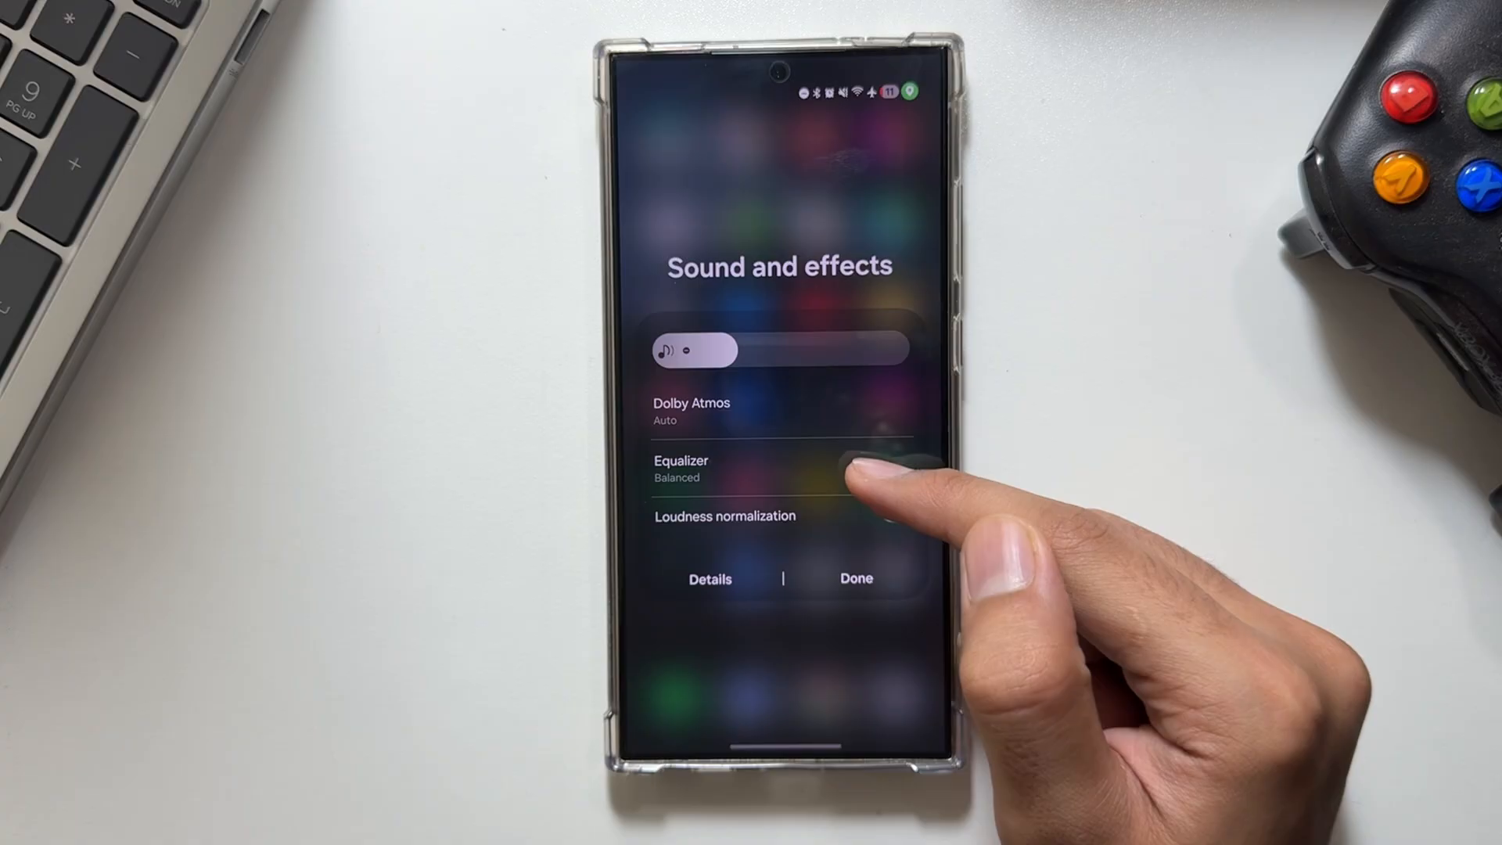
Keep the Balanced equalizer preset and toggle Loudness normalization on
click(682, 470)
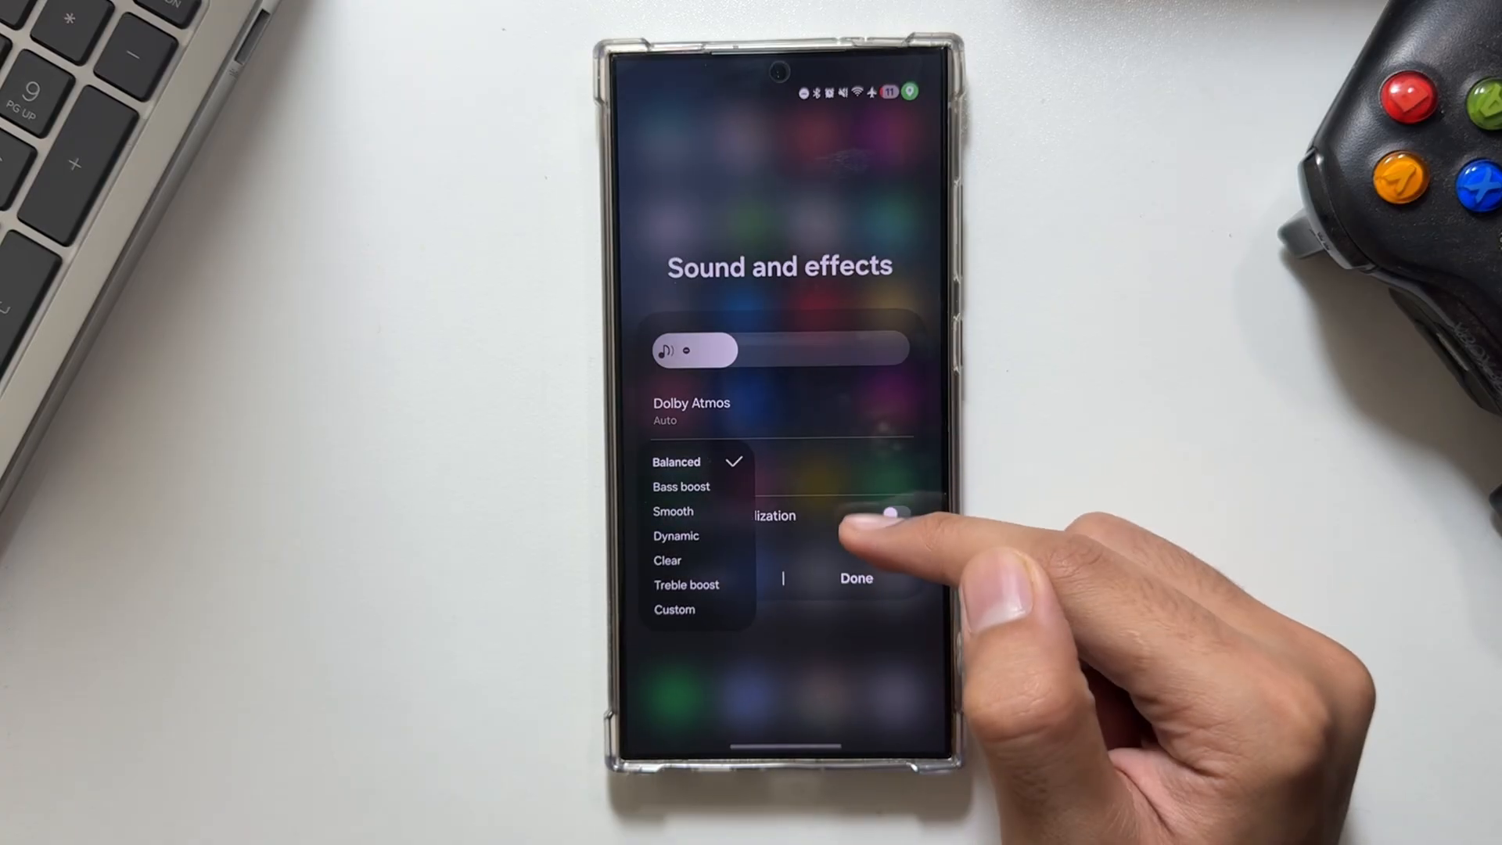
click(676, 461)
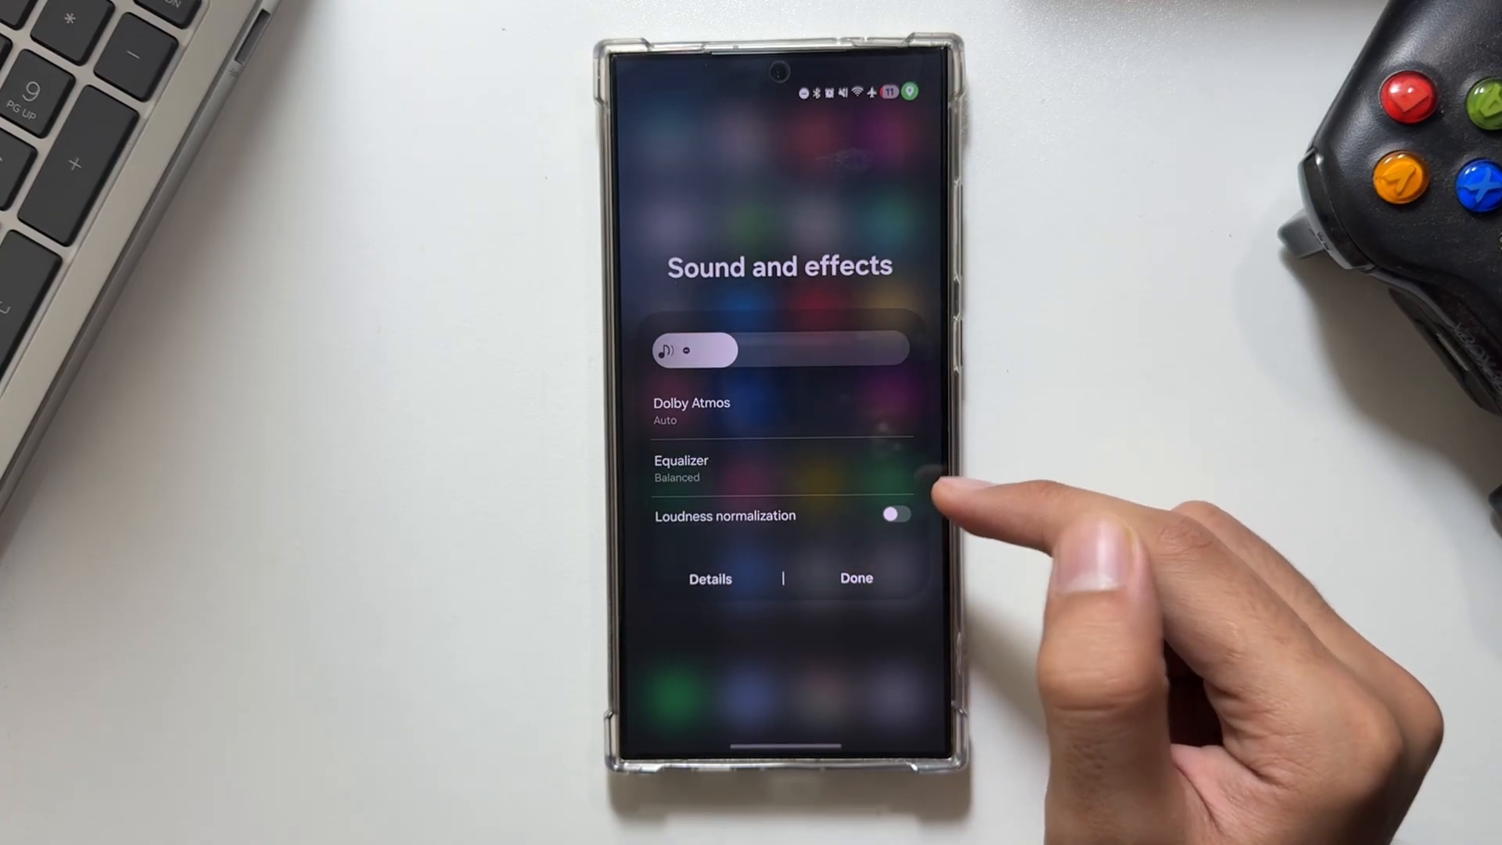
click(895, 515)
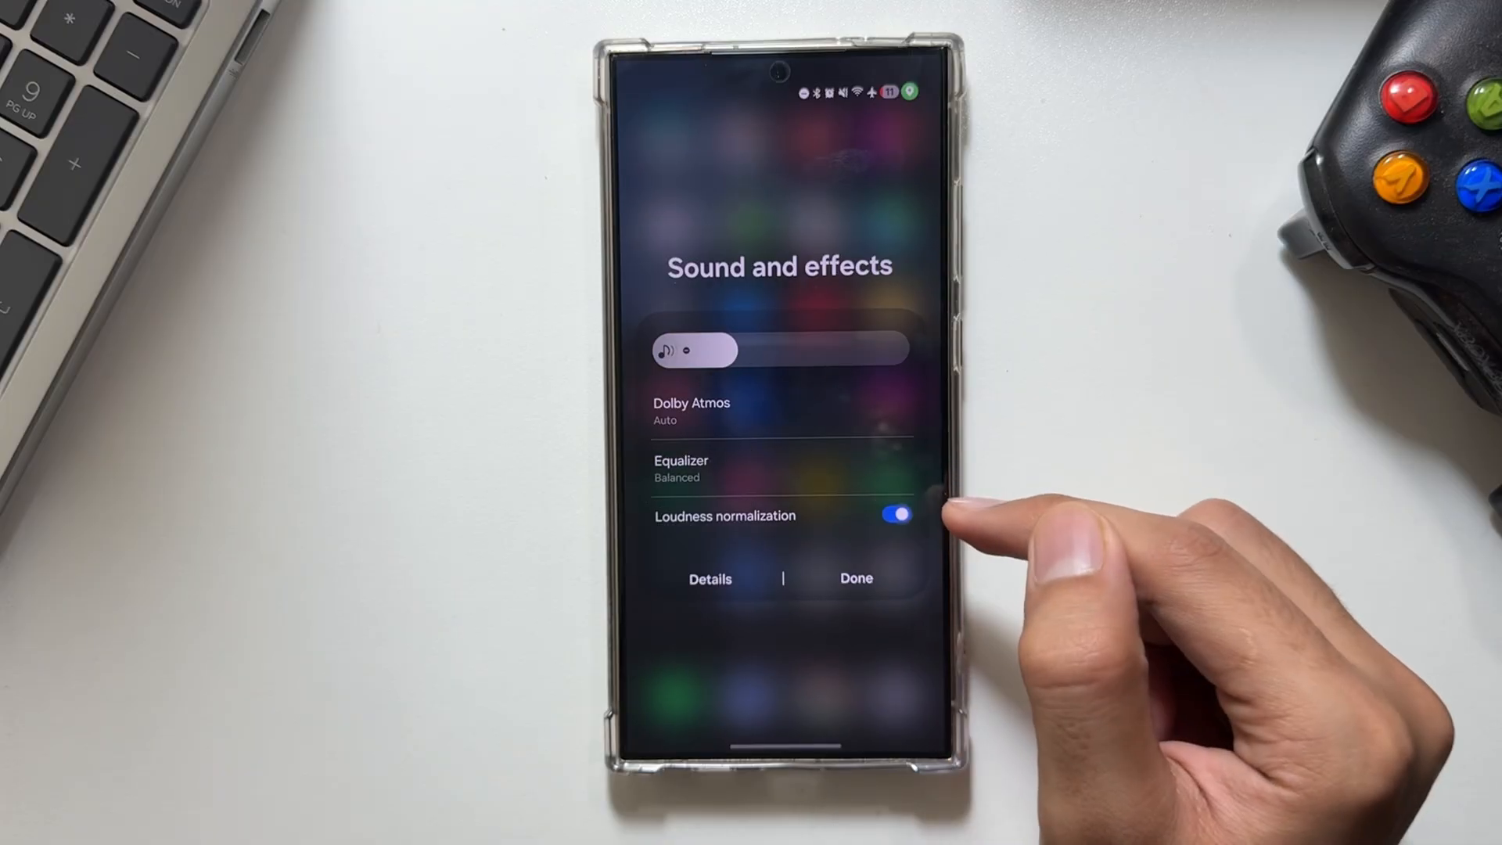
click(894, 515)
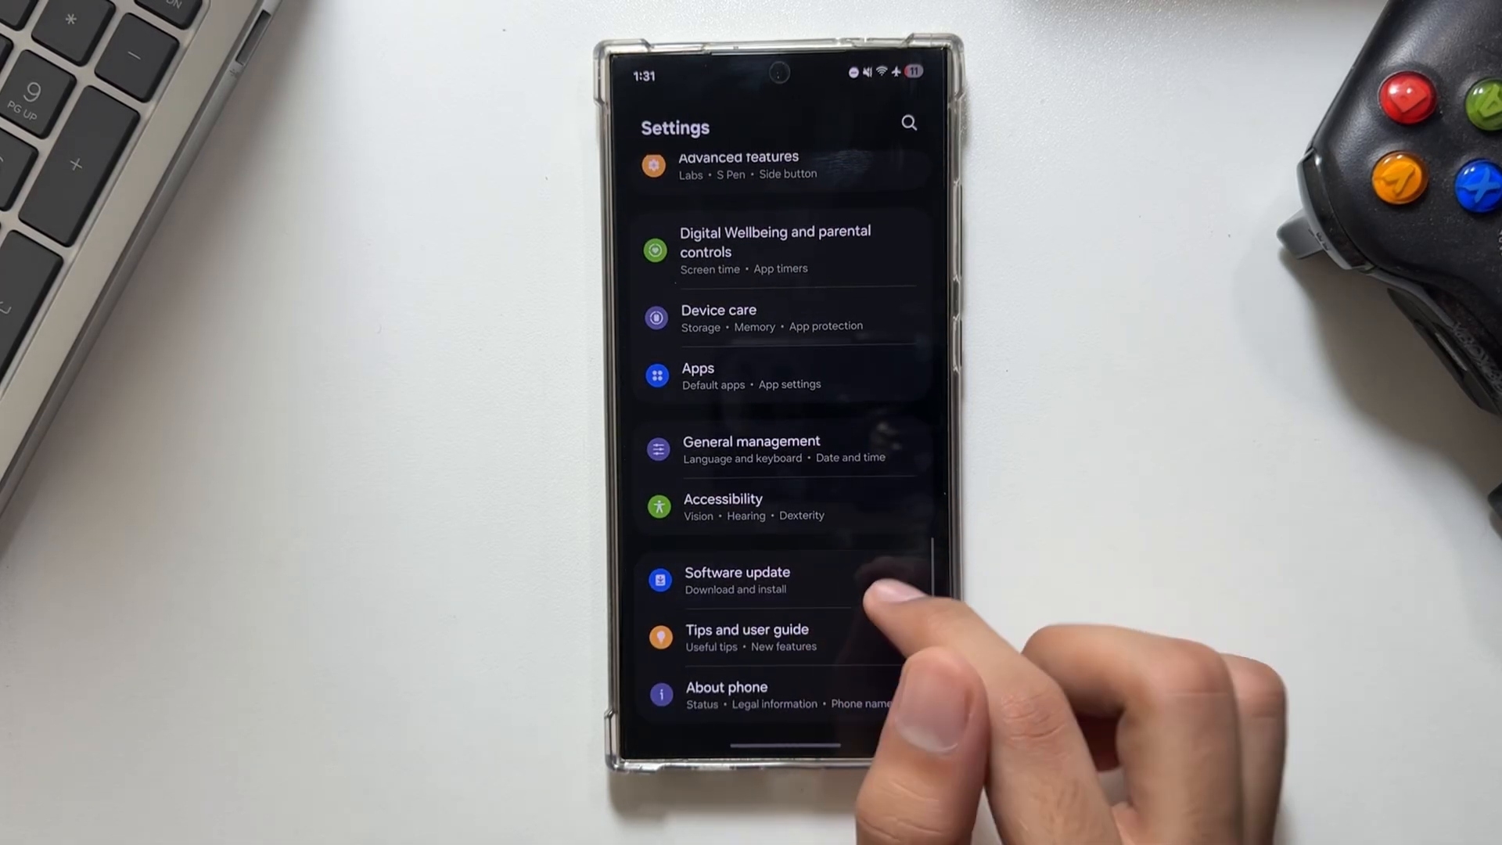
Run Download and install in Software update, then view the Last update details
click(737, 579)
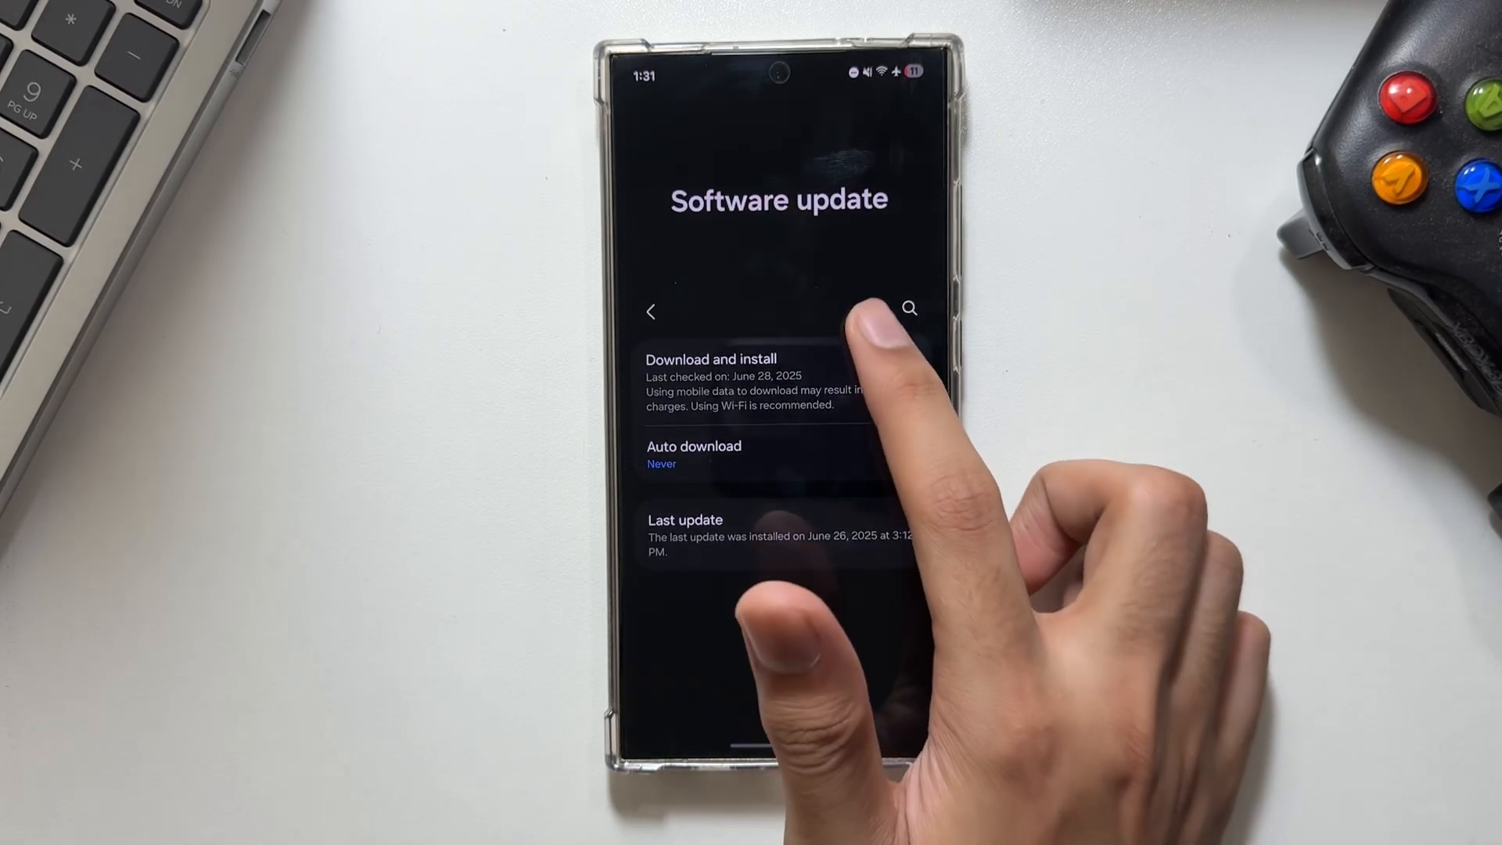
click(712, 359)
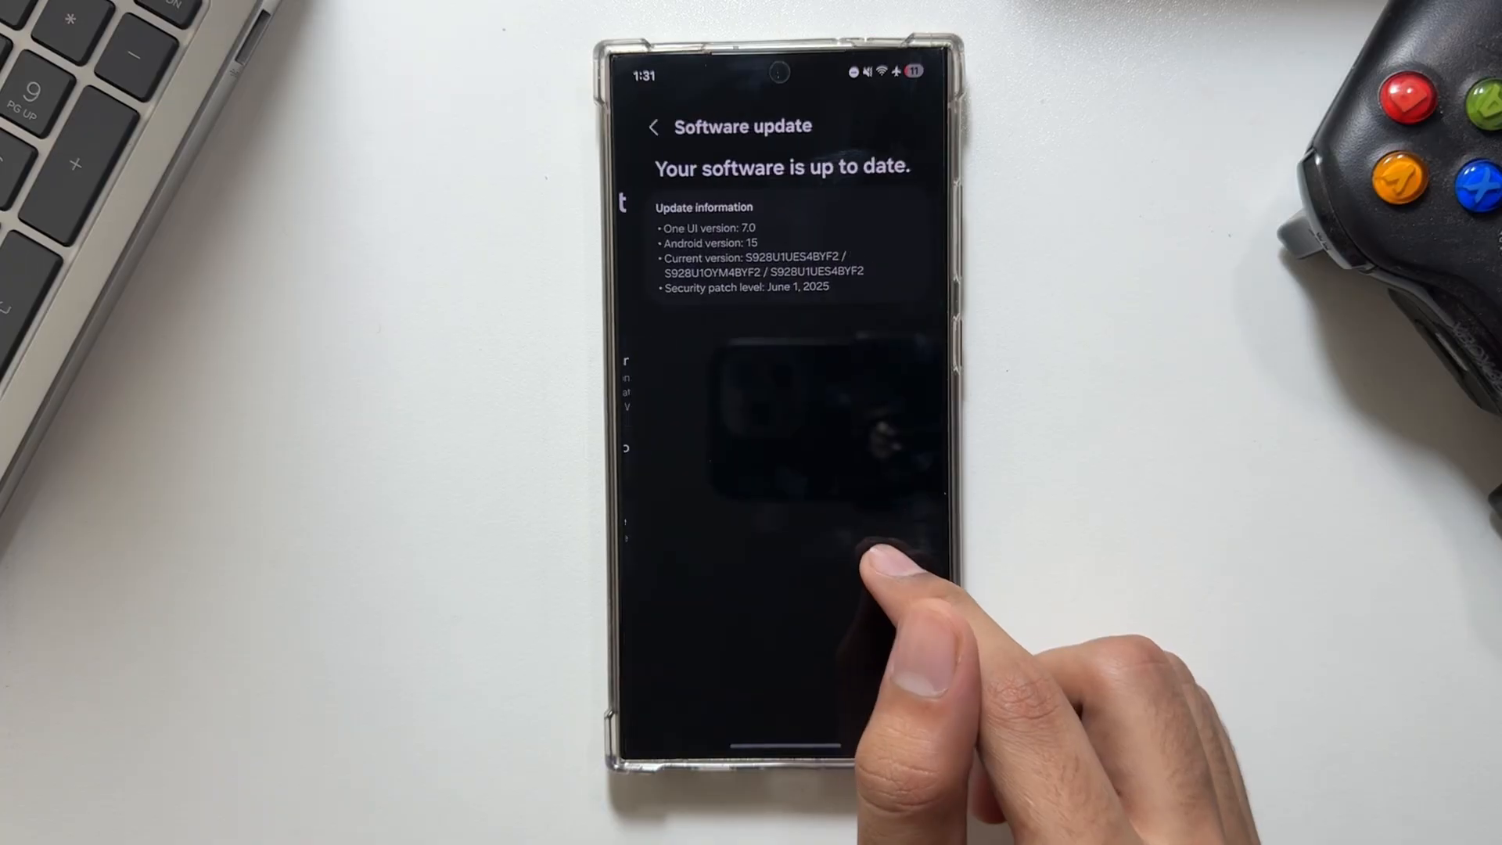
click(656, 125)
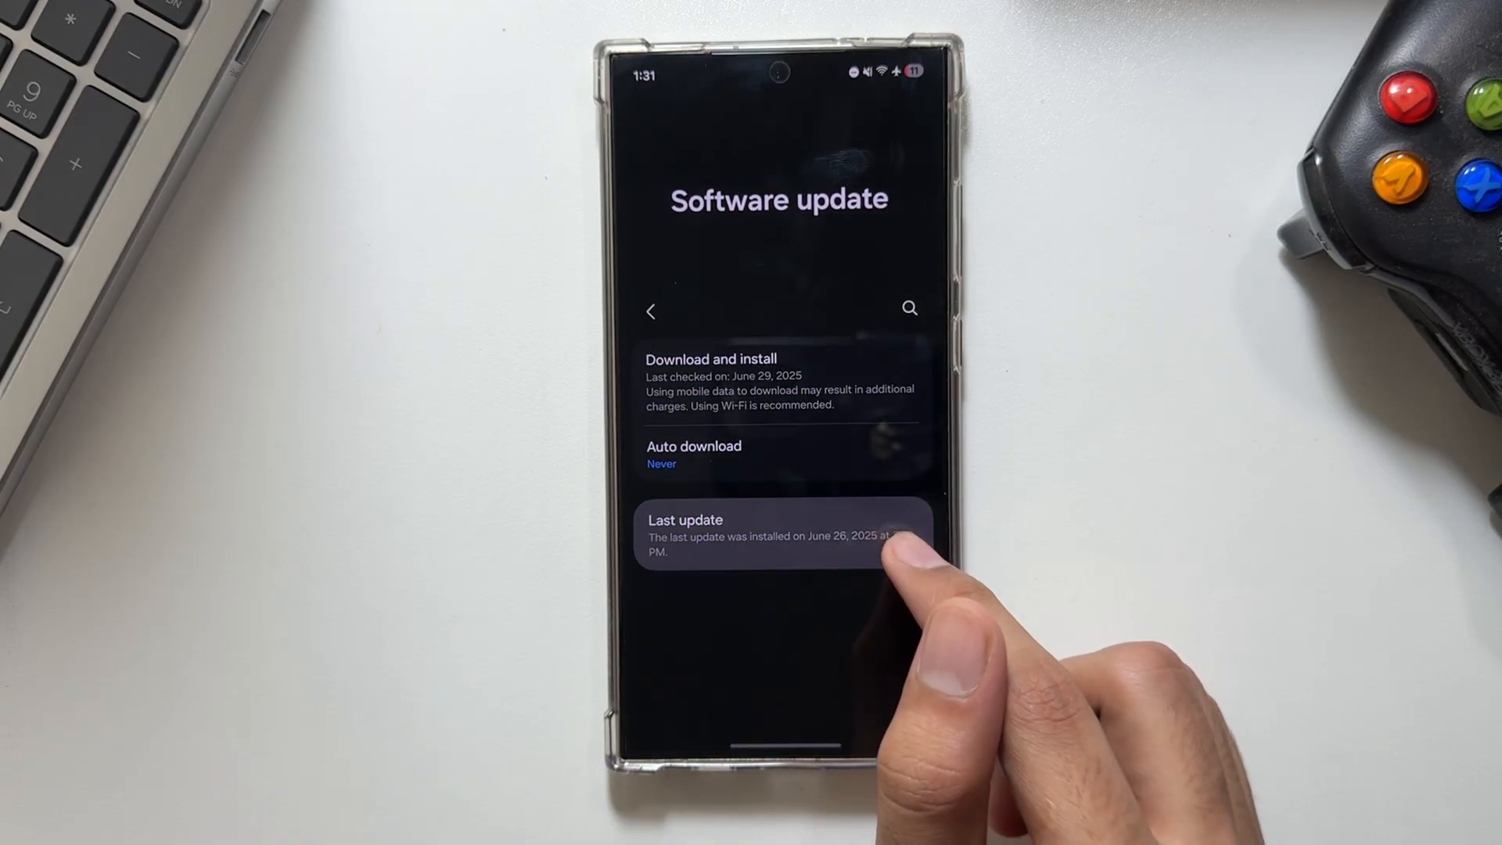
click(779, 535)
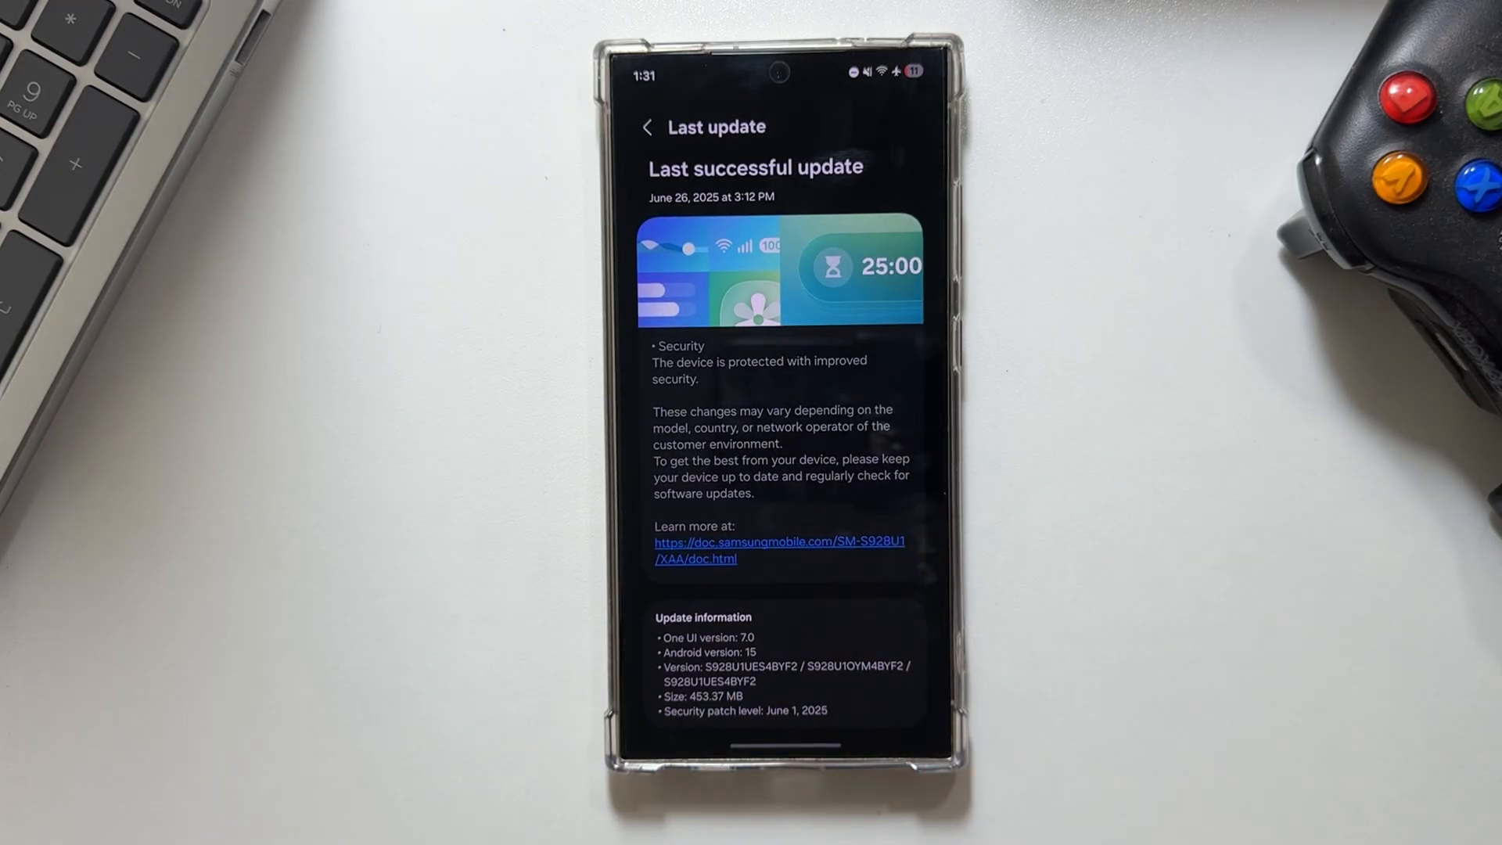